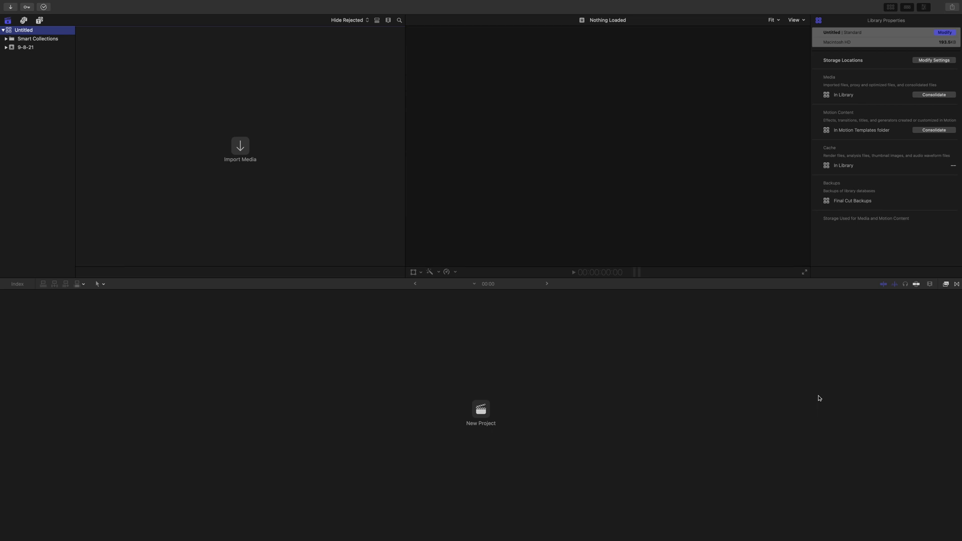
mouse_move(839, 324)
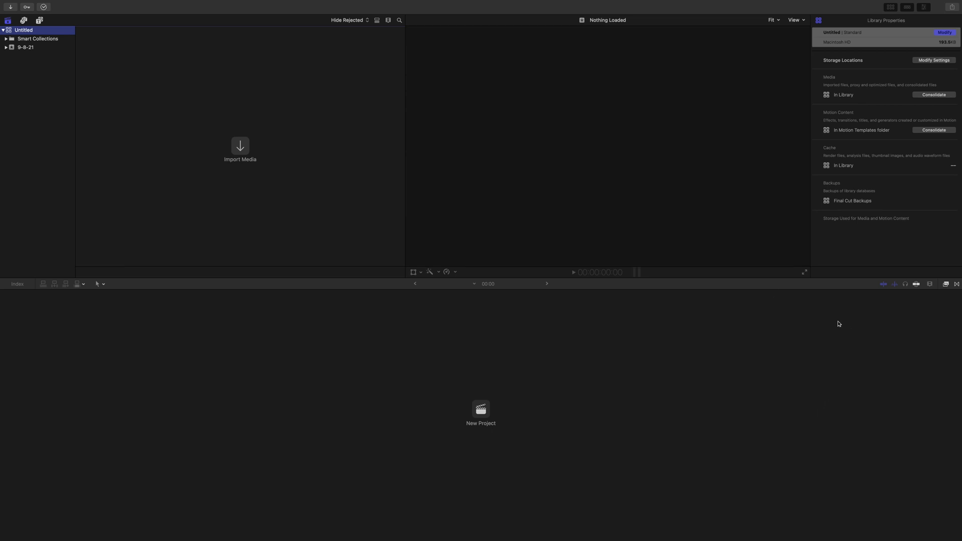
mouse_move(730, 238)
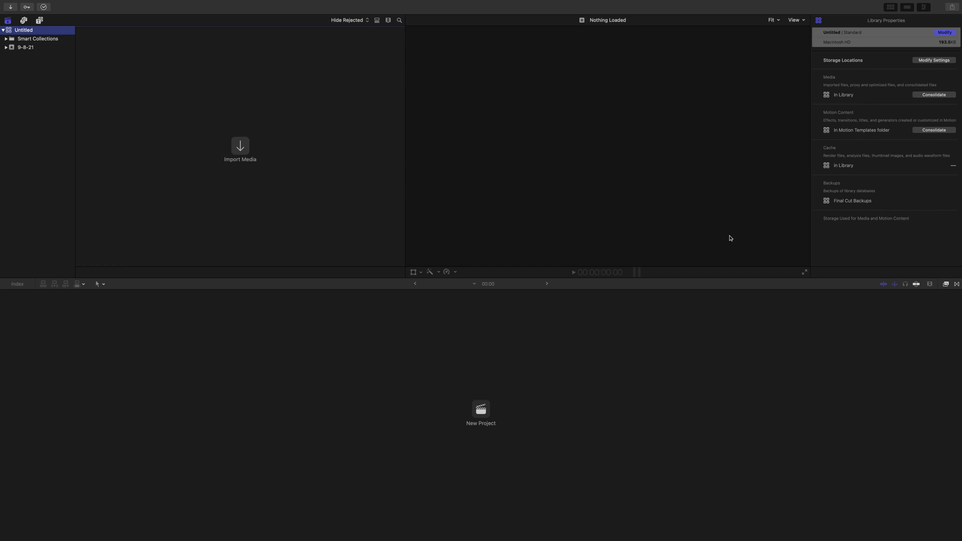
mouse_move(409, 161)
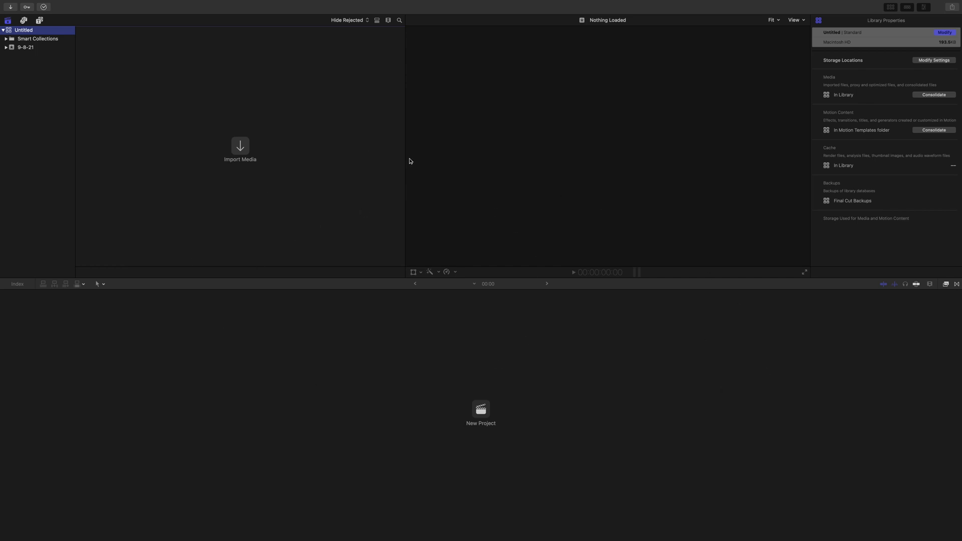
mouse_move(388, 303)
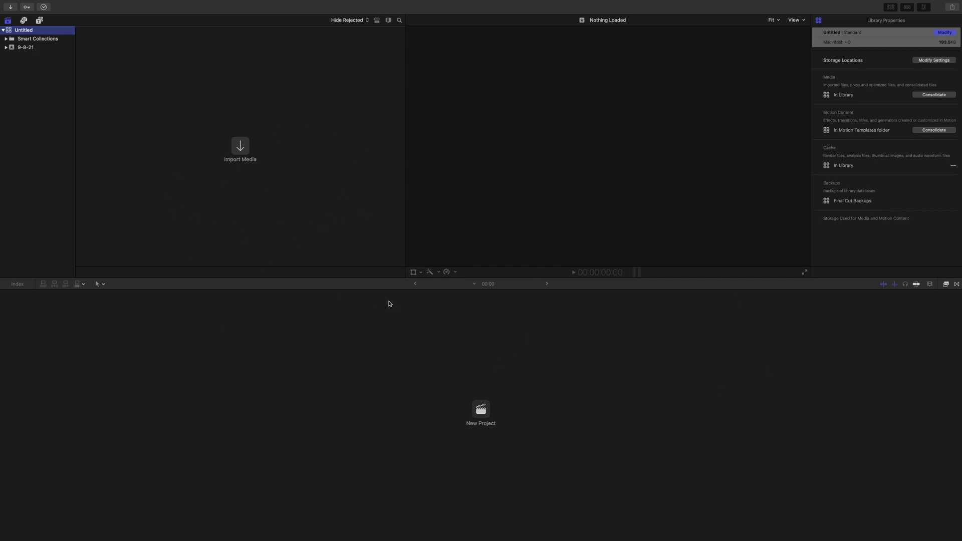
mouse_move(391, 304)
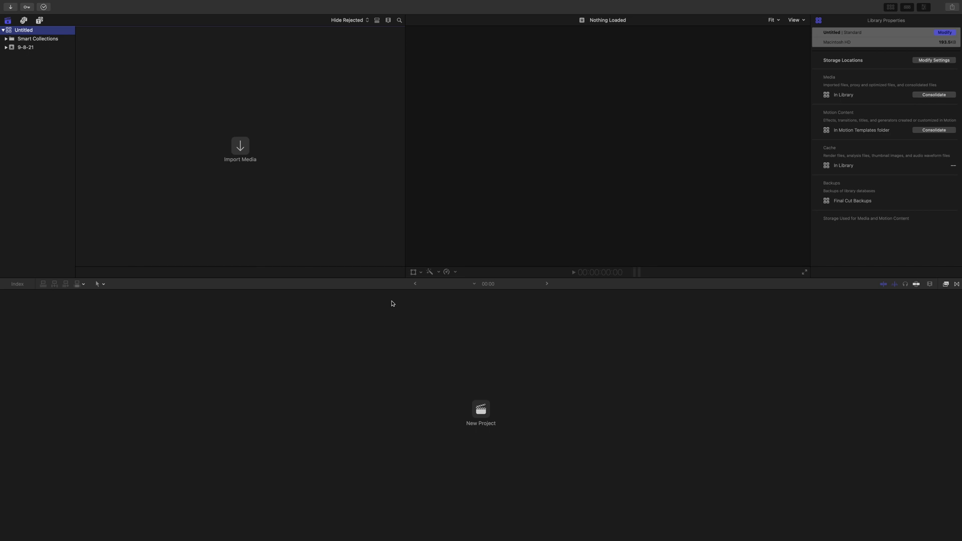
mouse_move(195, 147)
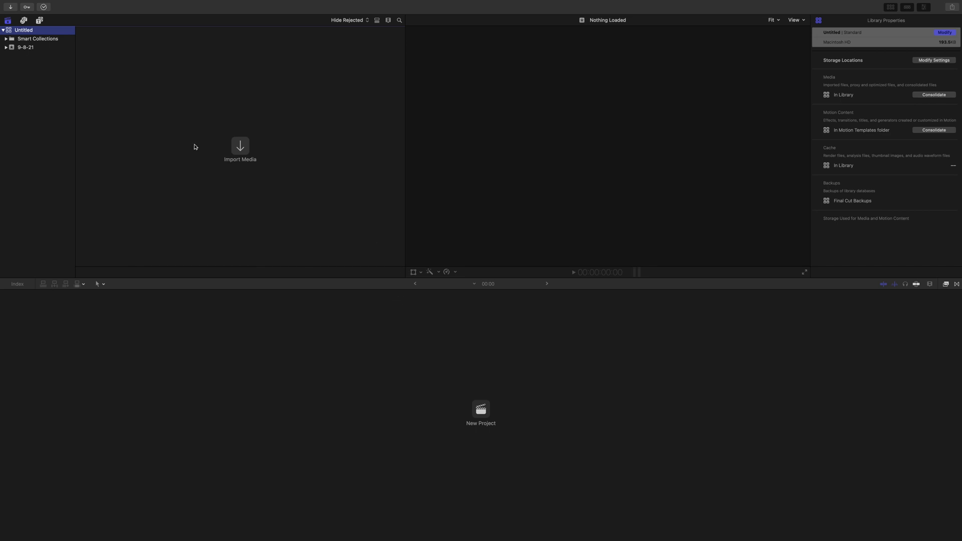
mouse_move(38, 70)
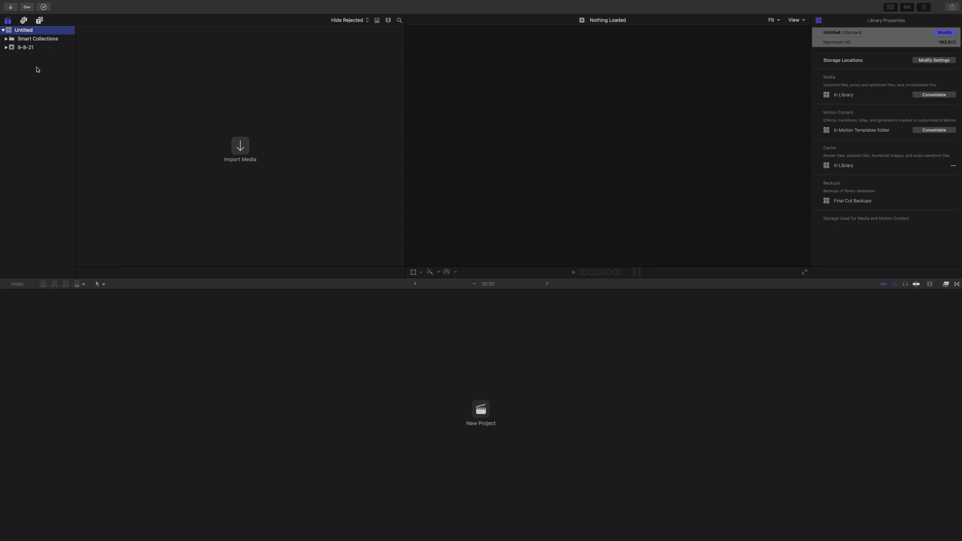
mouse_move(43, 89)
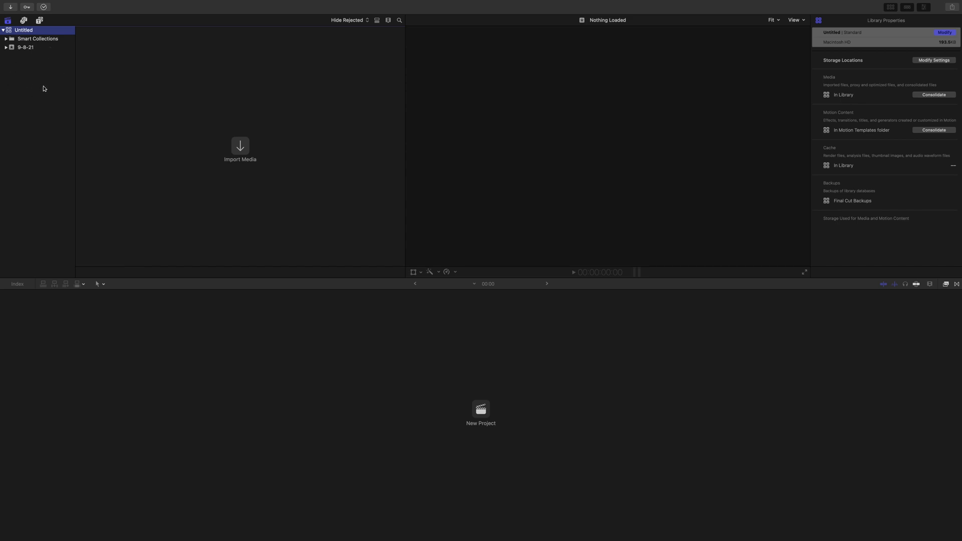
mouse_move(46, 88)
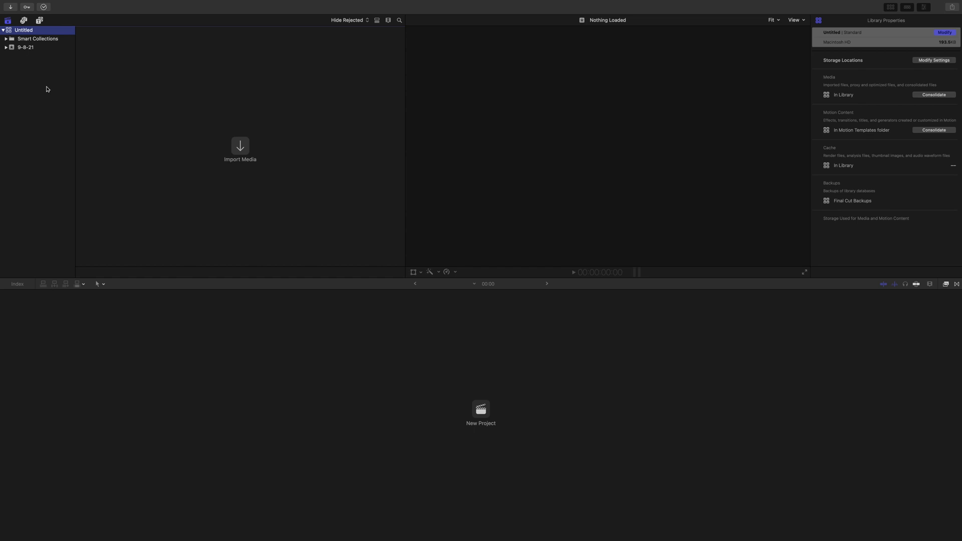
mouse_move(9, 115)
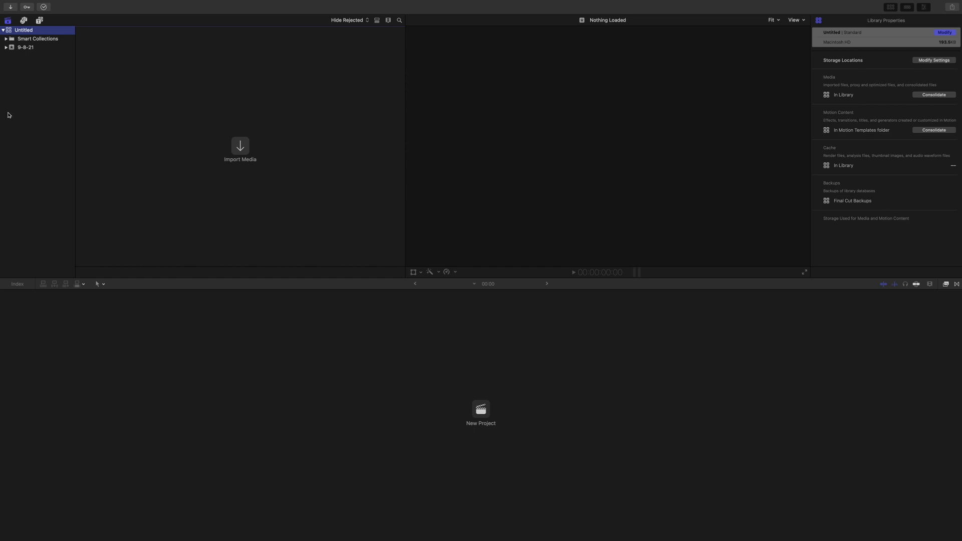
mouse_move(25, 174)
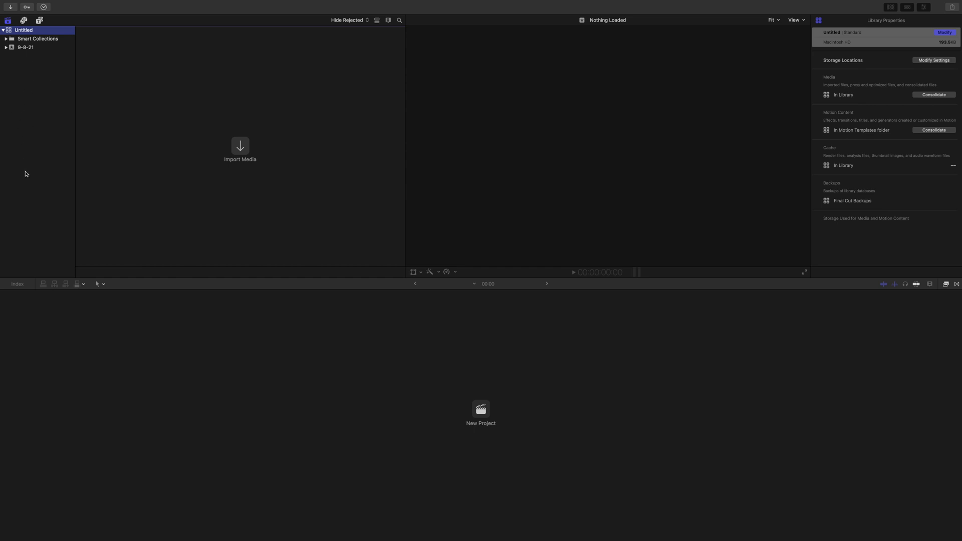
mouse_move(40, 104)
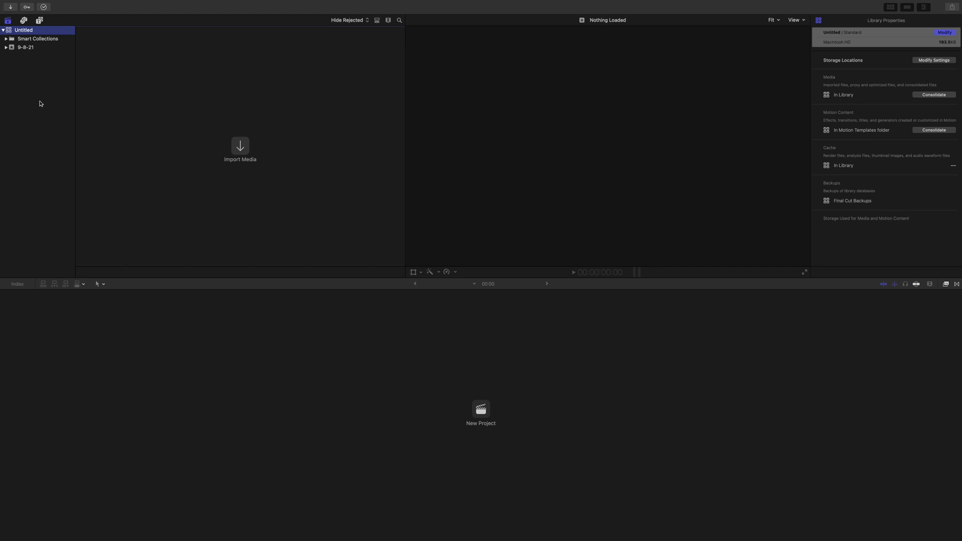
mouse_move(30, 174)
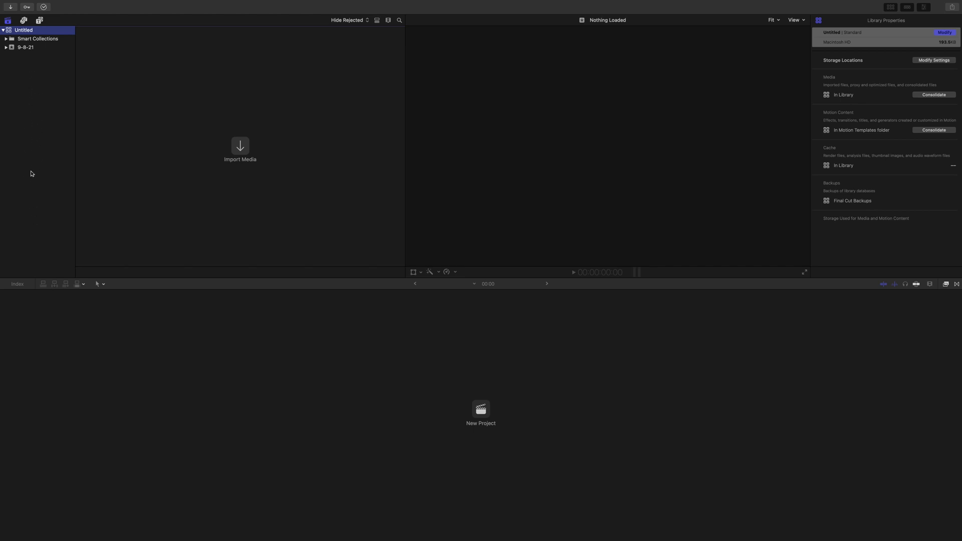
mouse_move(19, 100)
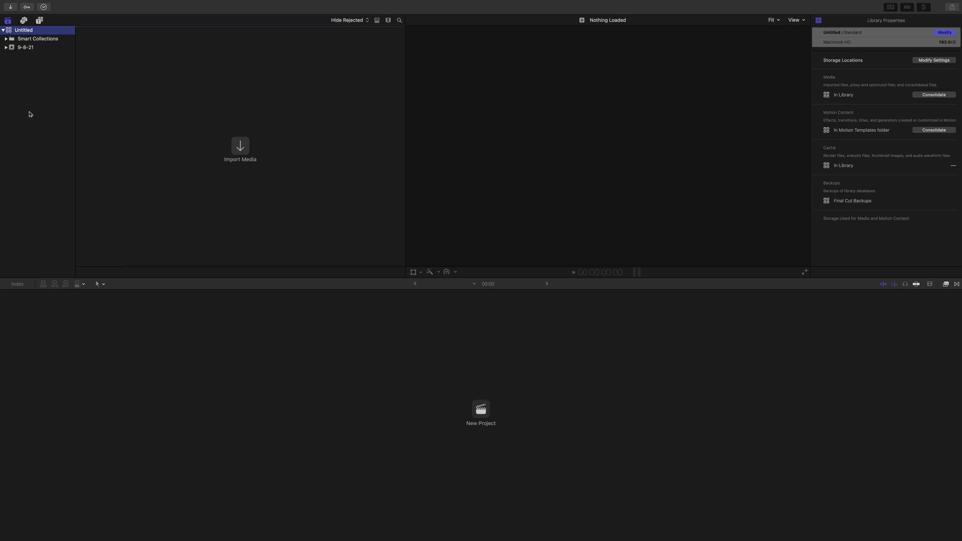
mouse_move(97, 165)
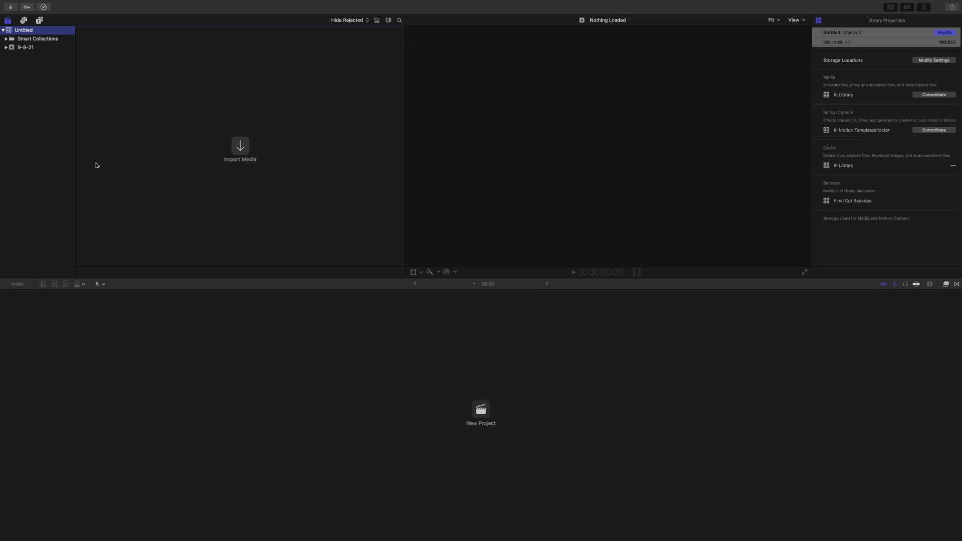
mouse_move(317, 195)
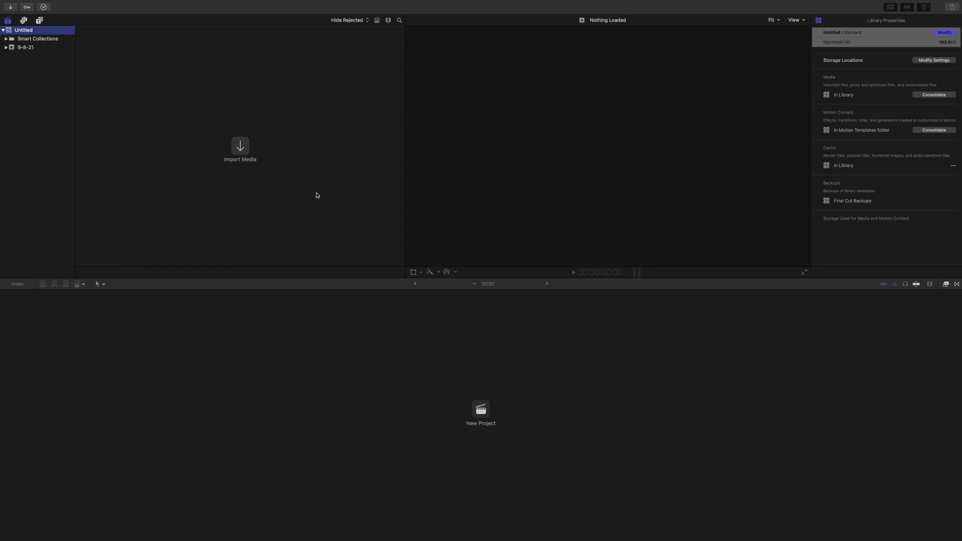
mouse_move(273, 191)
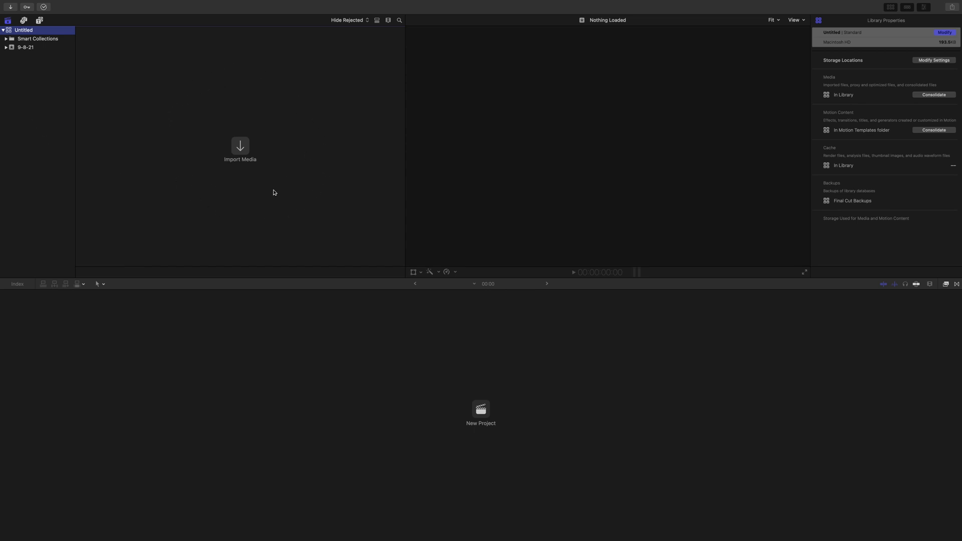
mouse_move(273, 109)
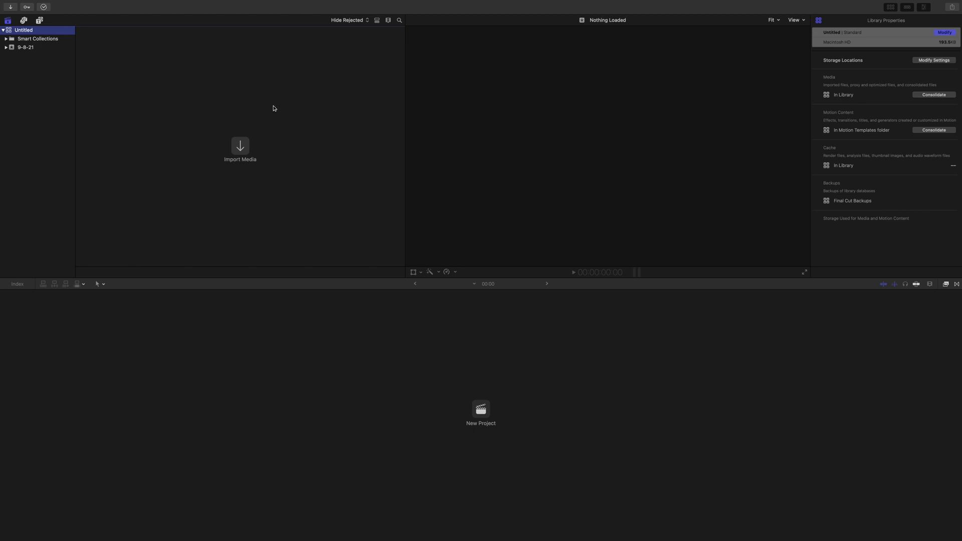
mouse_move(192, 160)
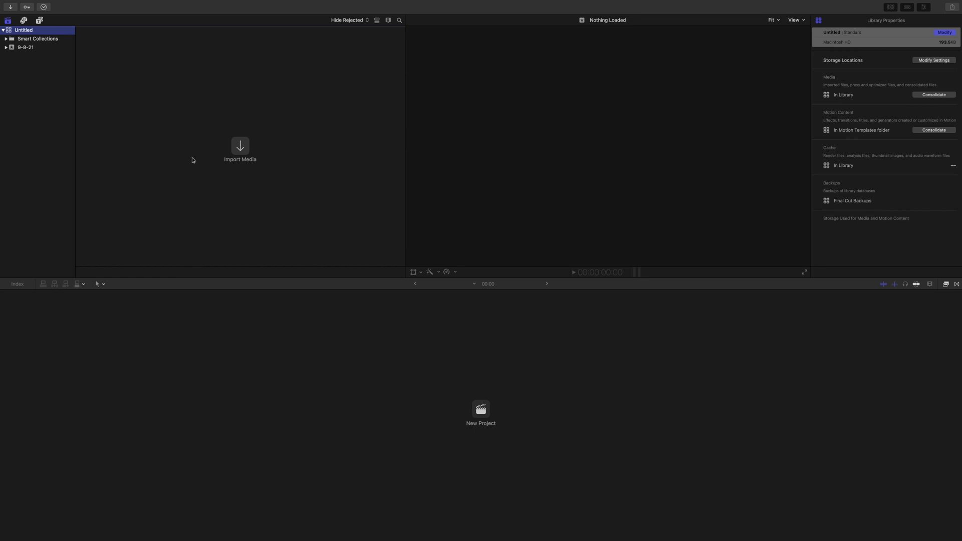
mouse_move(271, 202)
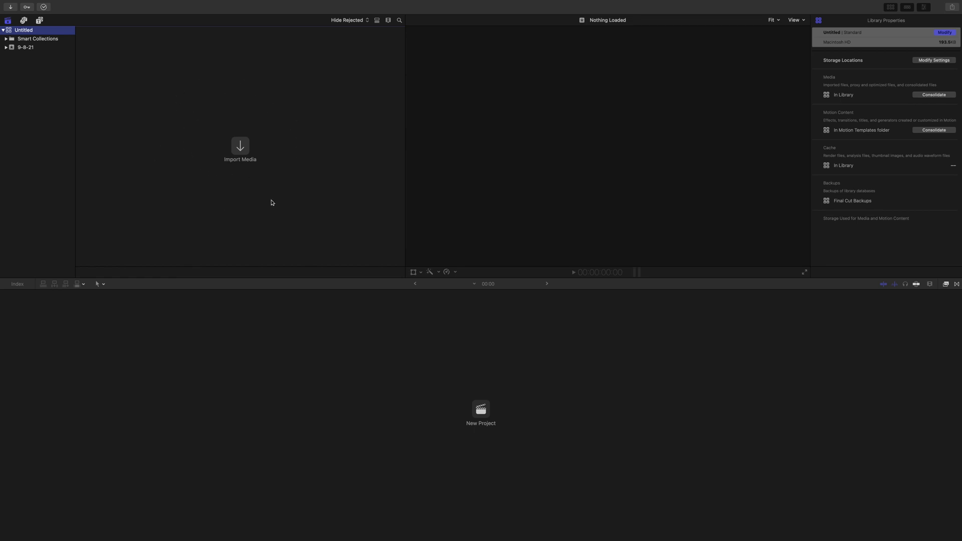
mouse_move(211, 187)
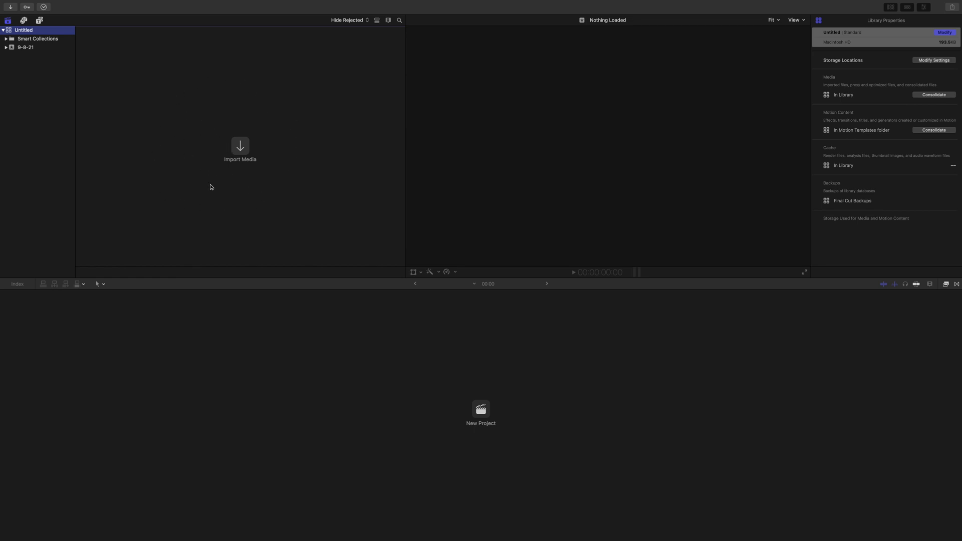
mouse_move(301, 405)
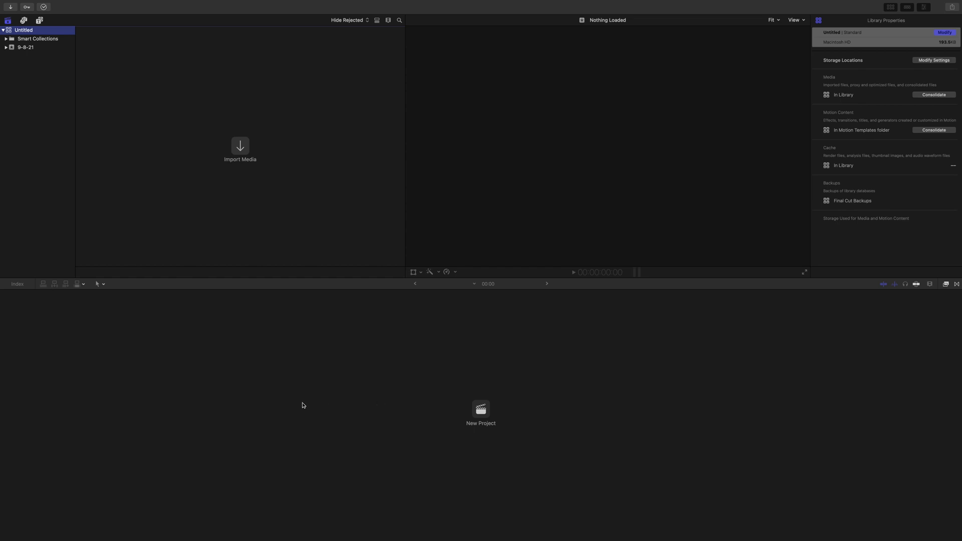
mouse_move(592, 93)
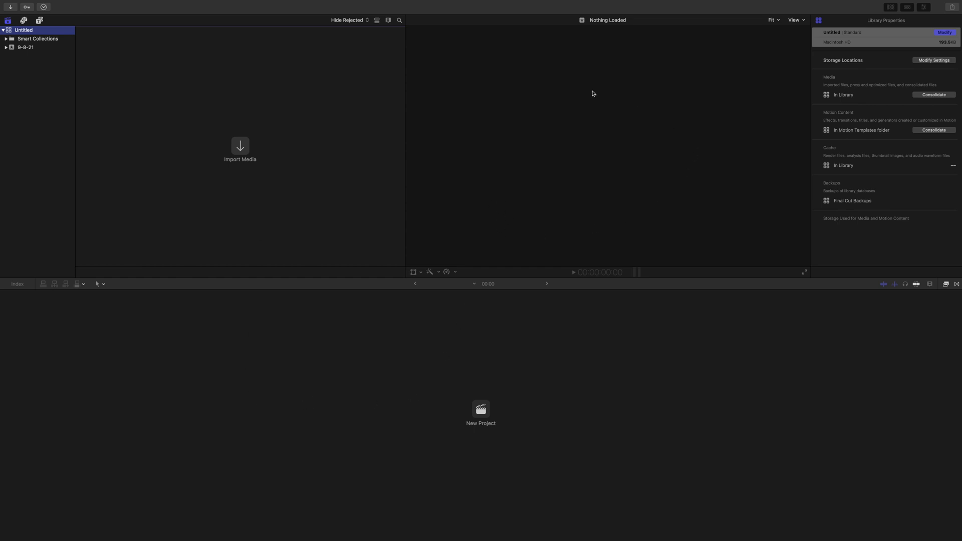
mouse_move(484, 154)
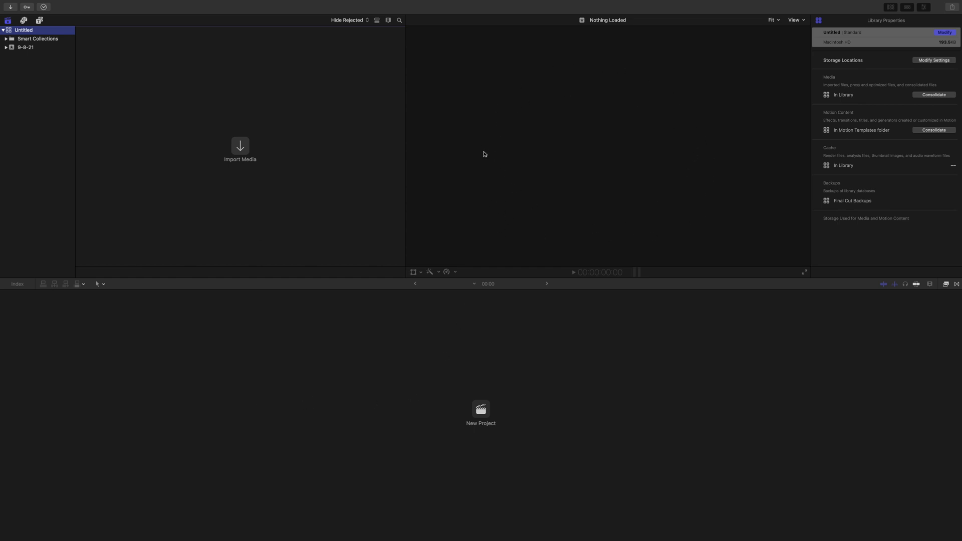
mouse_move(667, 155)
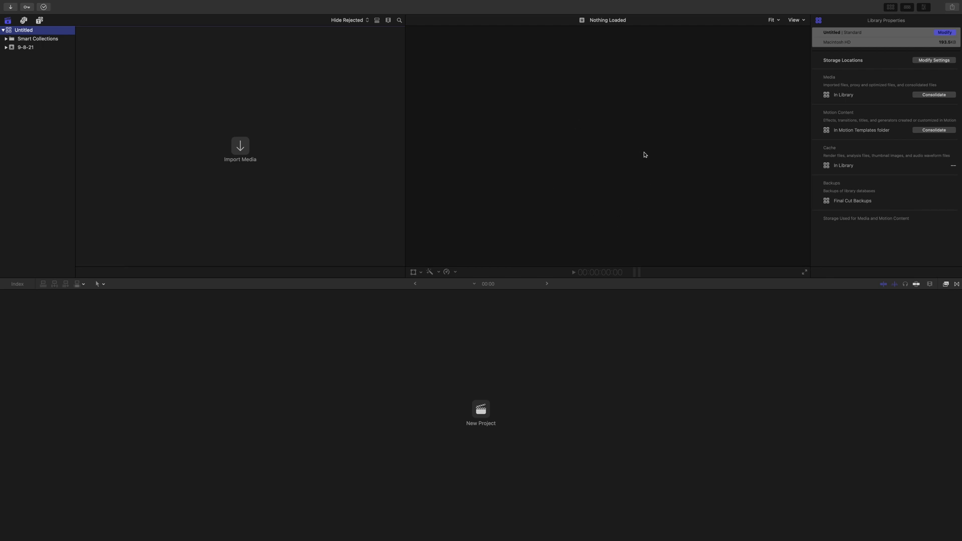
mouse_move(596, 148)
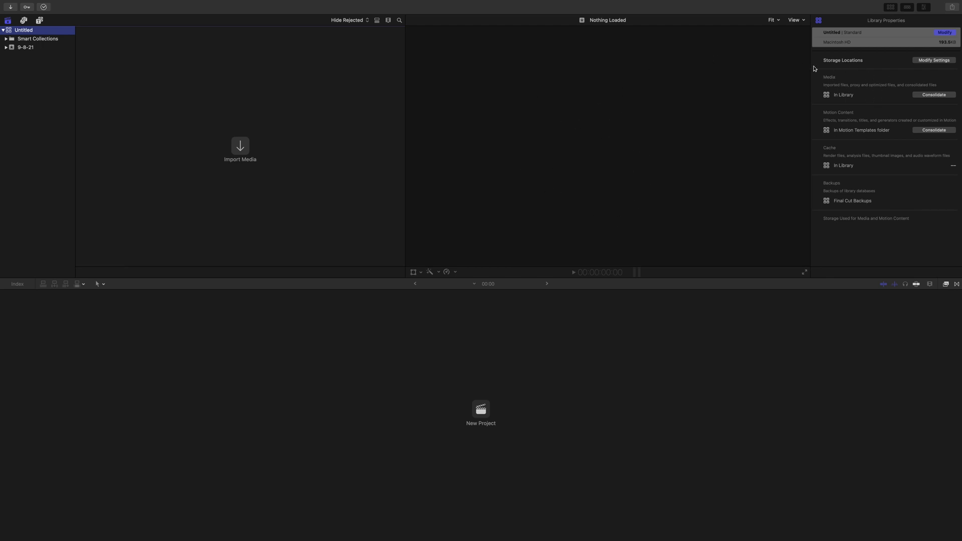
mouse_move(870, 98)
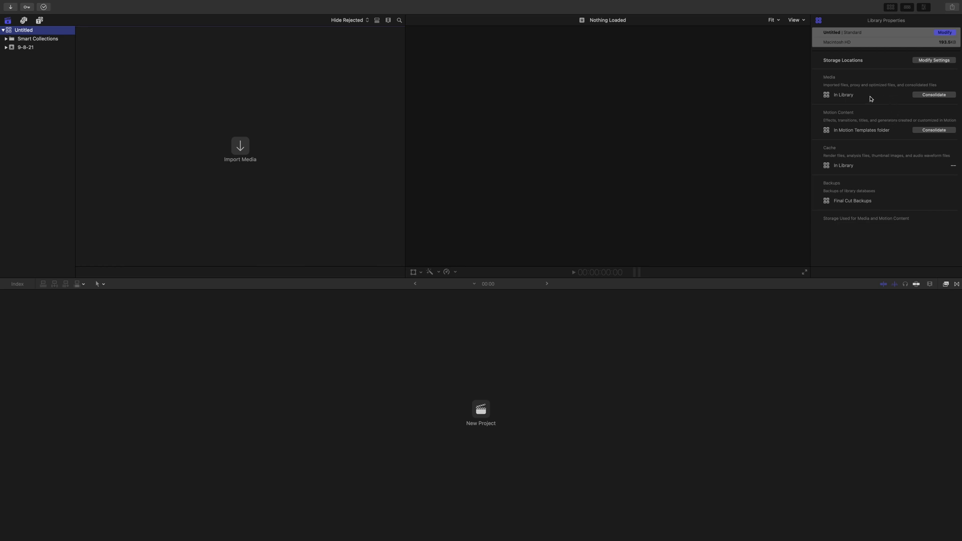
mouse_move(874, 44)
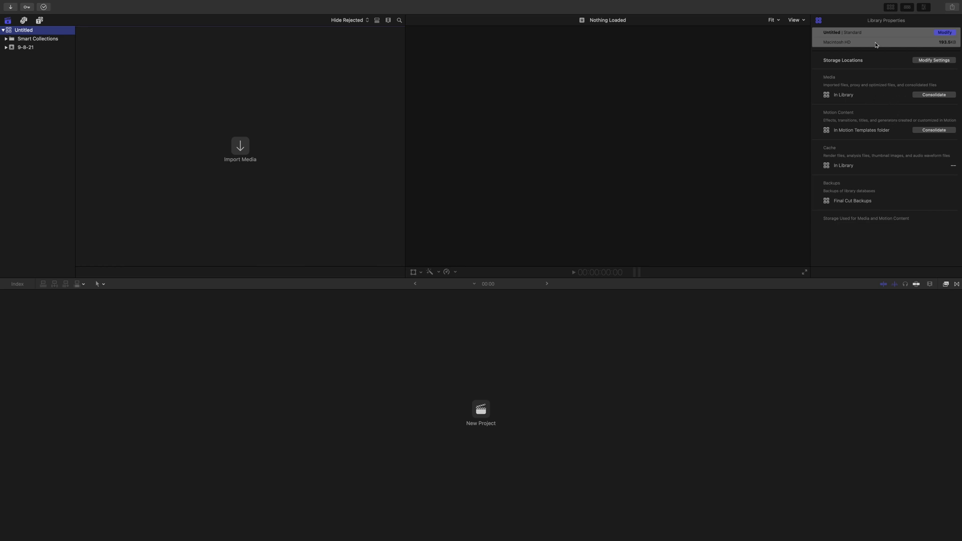
mouse_move(887, 165)
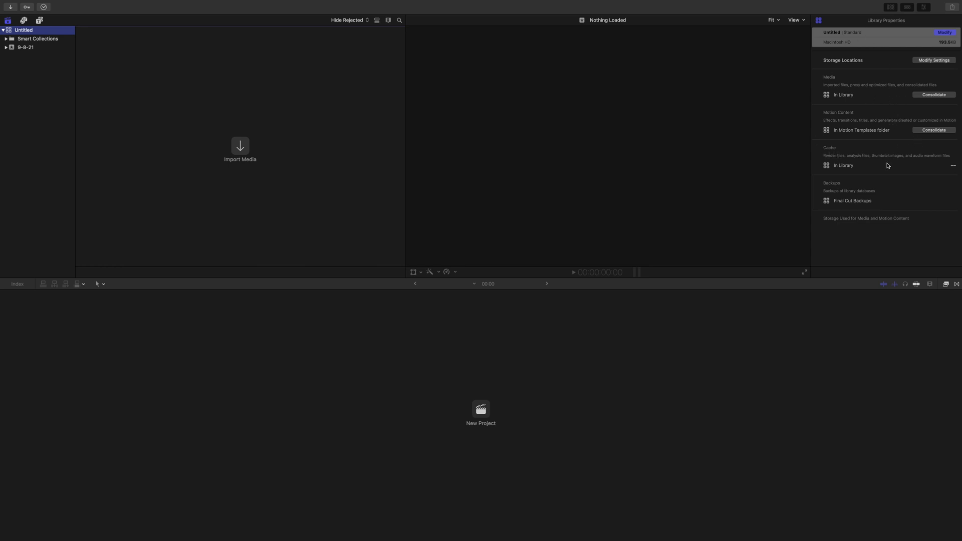
mouse_move(106, 104)
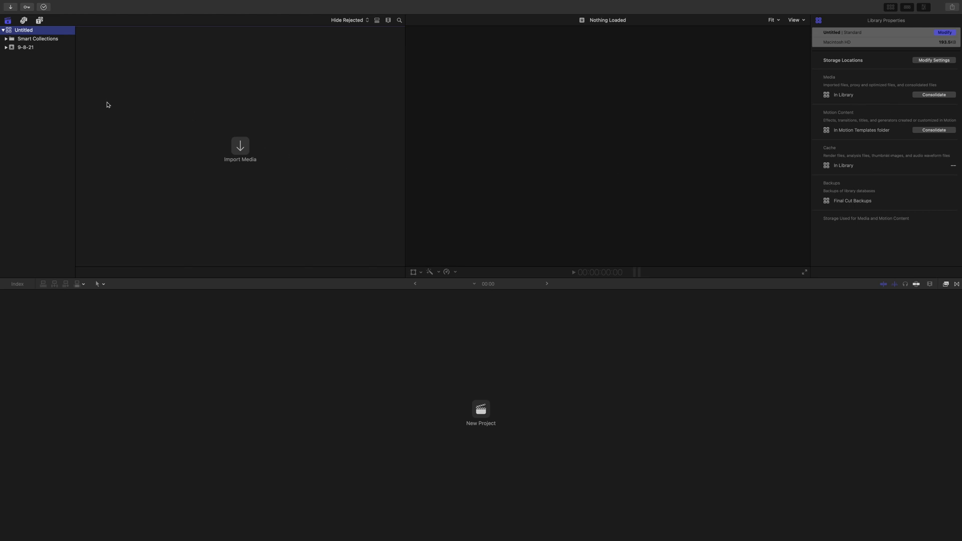
mouse_move(51, 142)
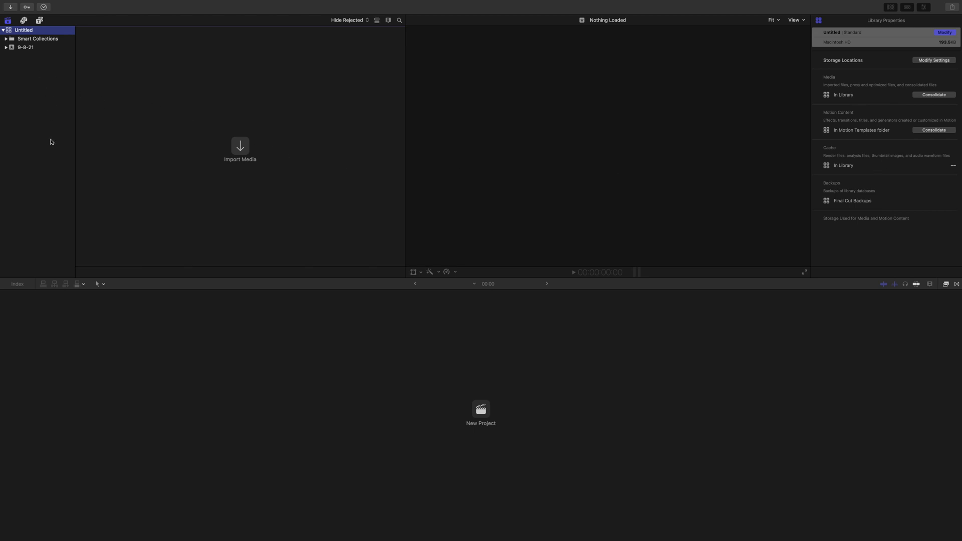
mouse_move(337, 360)
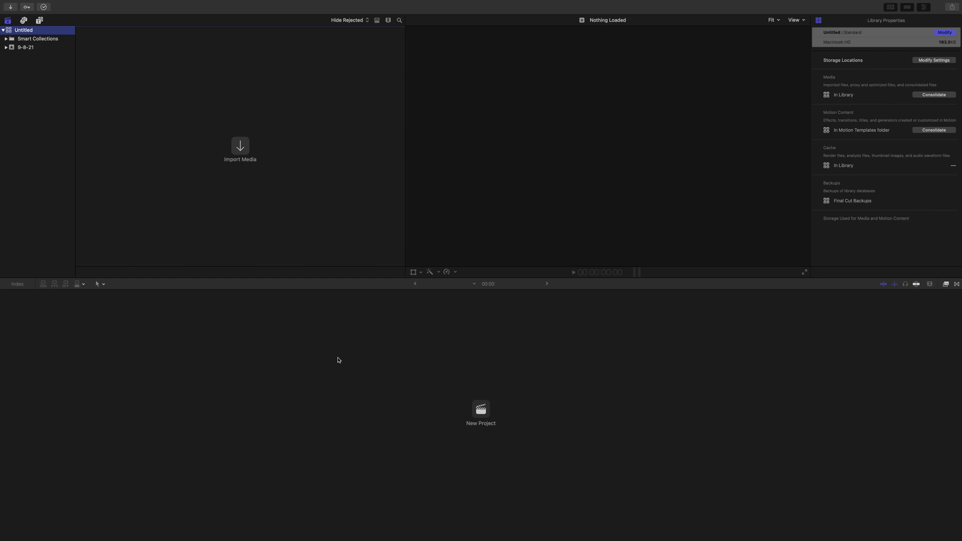
mouse_move(443, 410)
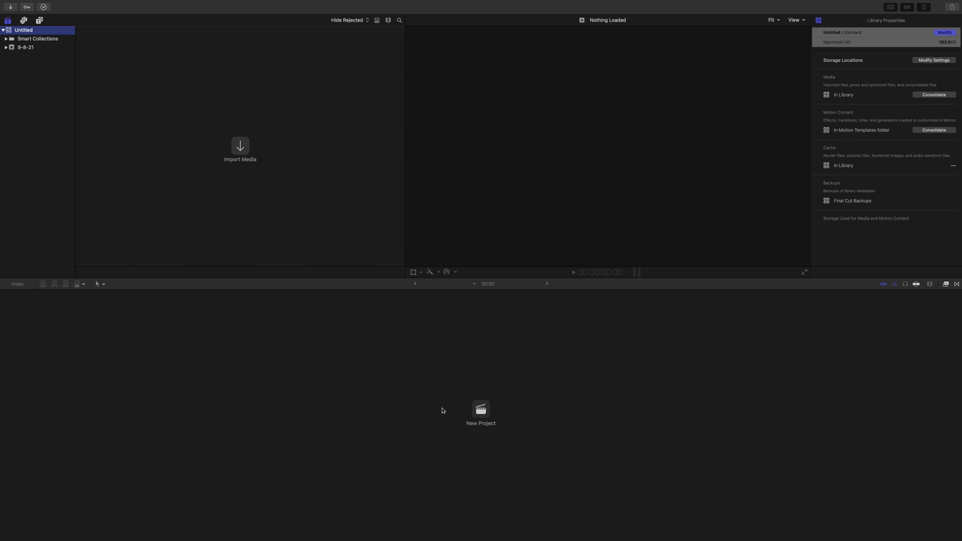
mouse_move(734, 383)
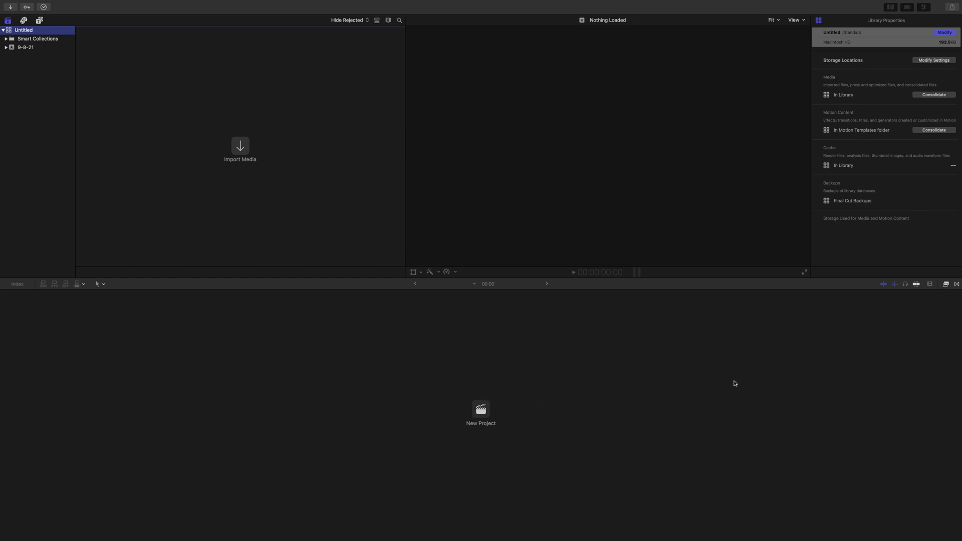
mouse_move(243, 385)
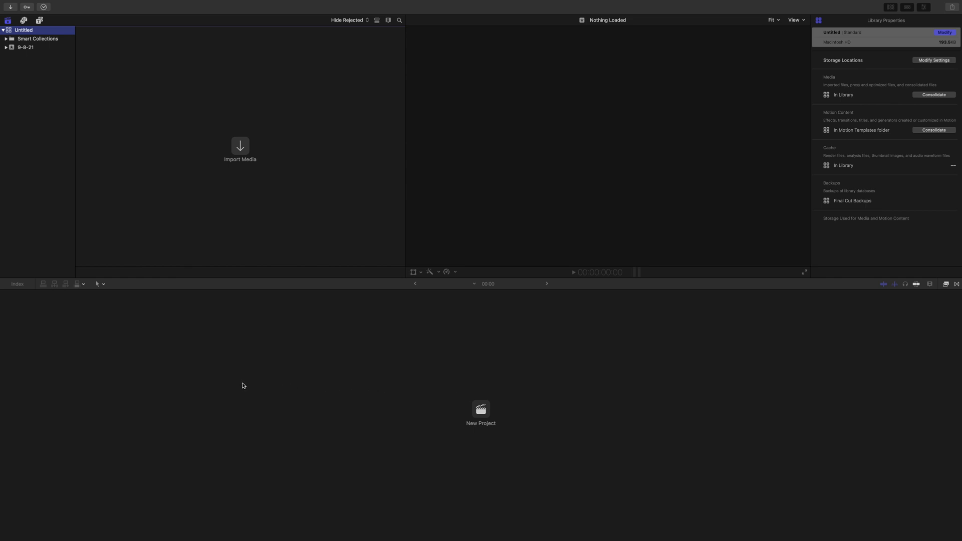
mouse_move(445, 428)
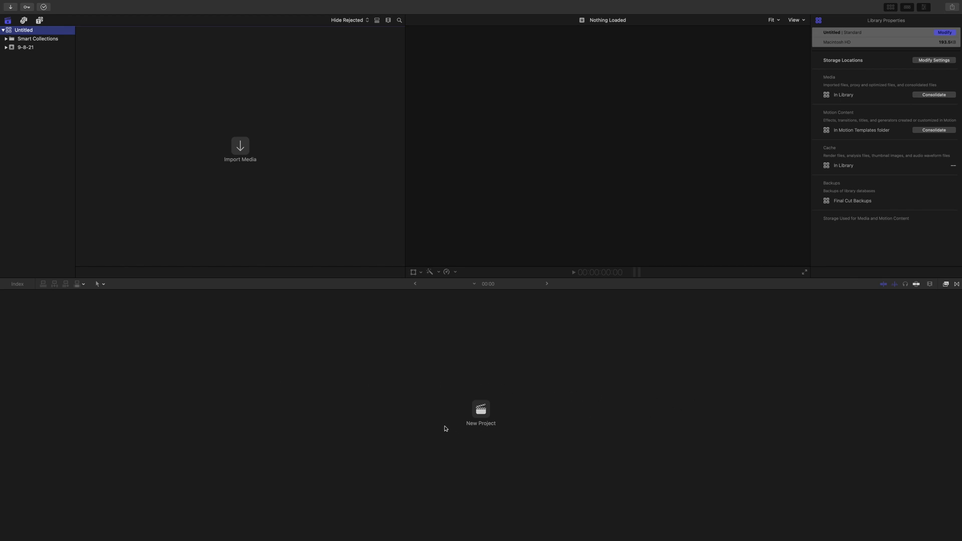
mouse_move(601, 421)
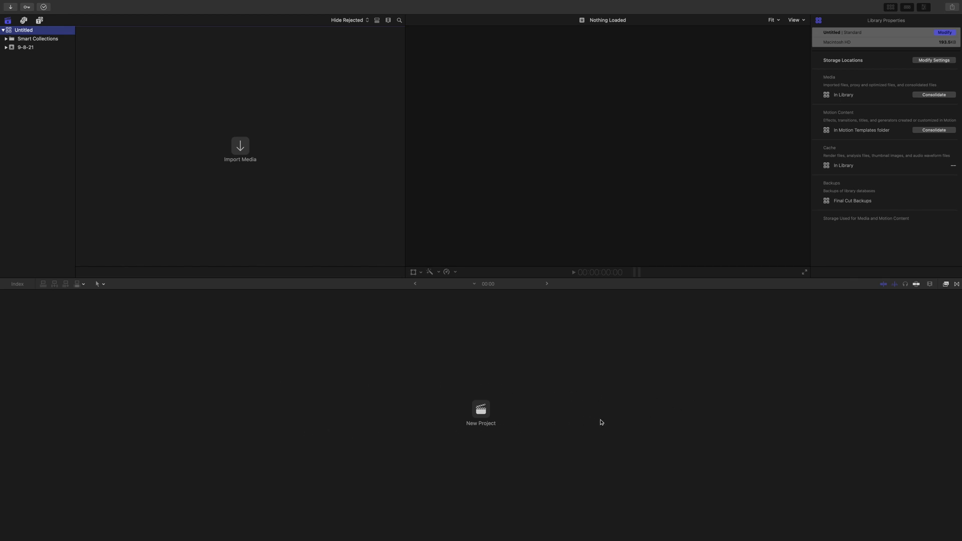
mouse_move(601, 423)
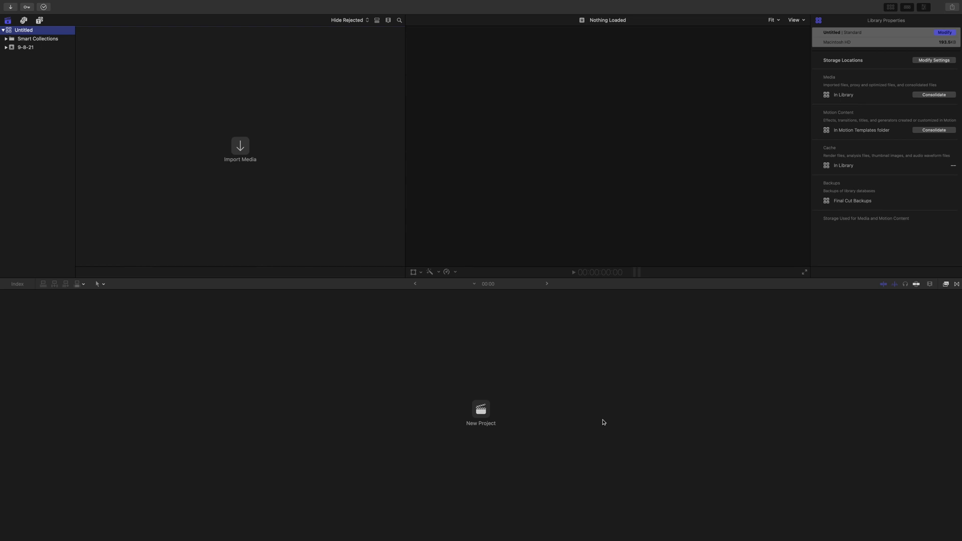
mouse_move(604, 422)
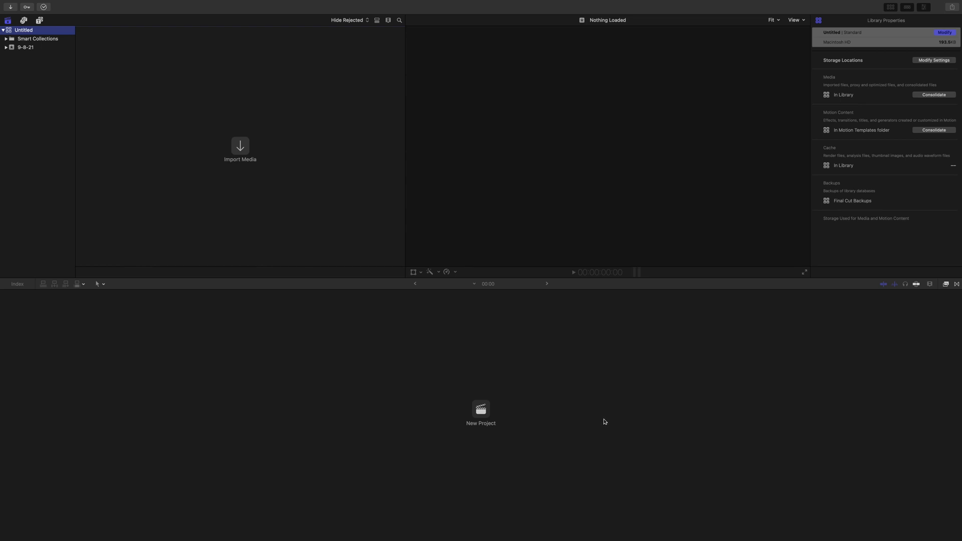
mouse_move(421, 425)
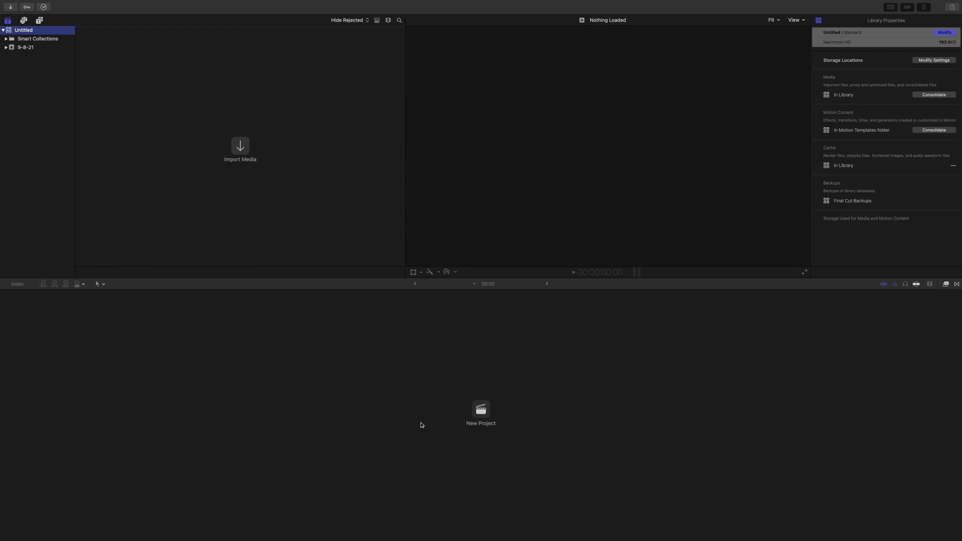
mouse_move(552, 412)
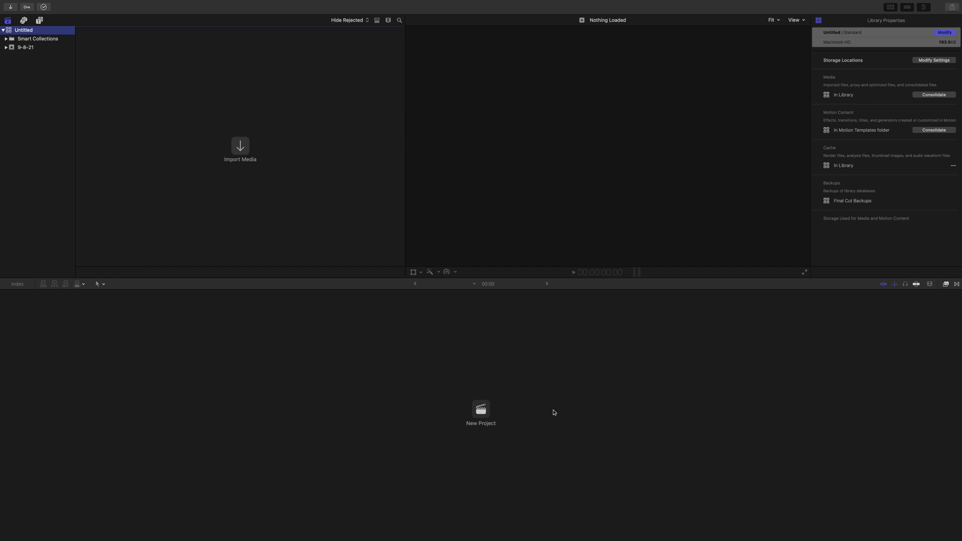
mouse_move(585, 409)
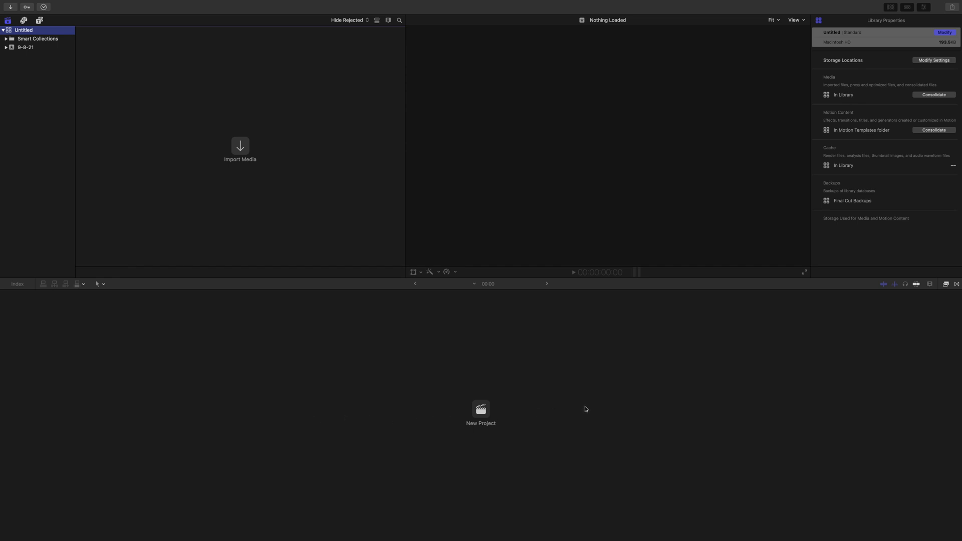
mouse_move(257, 145)
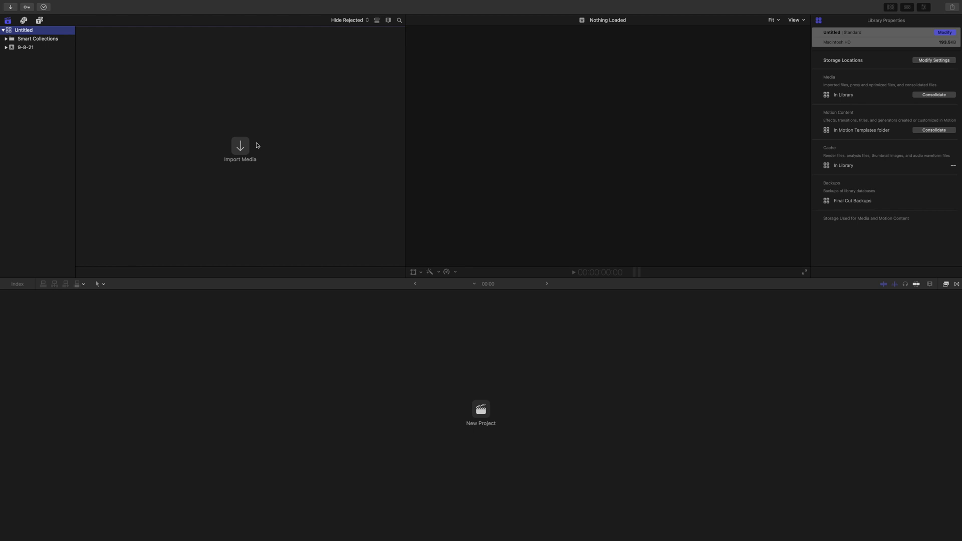
mouse_move(254, 146)
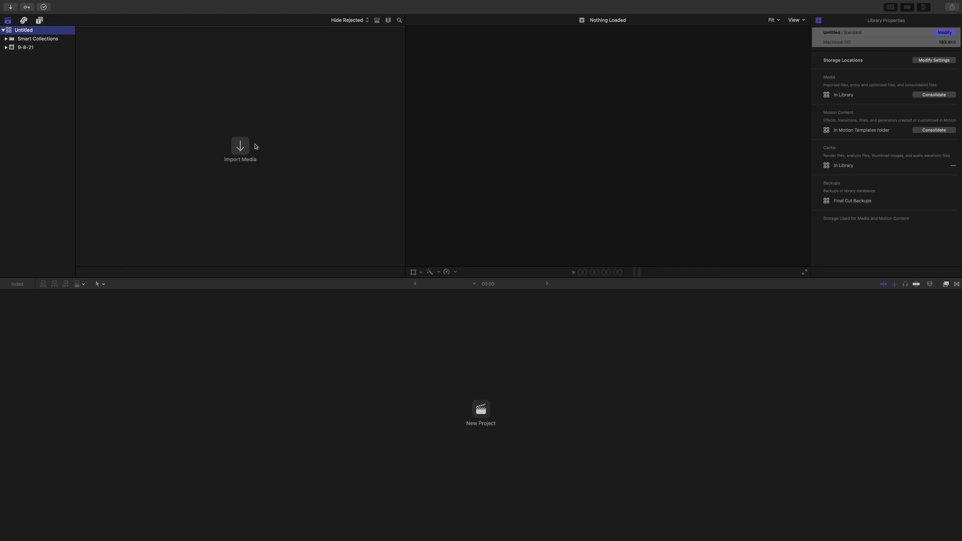
mouse_move(251, 144)
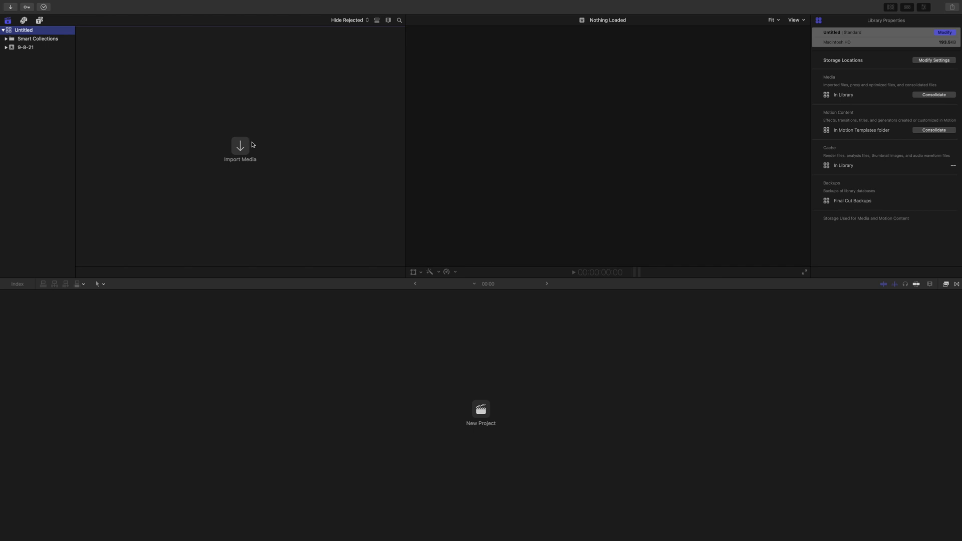
Open the File menu to reach the New Project, Event and Library commands.
left_click(64, 4)
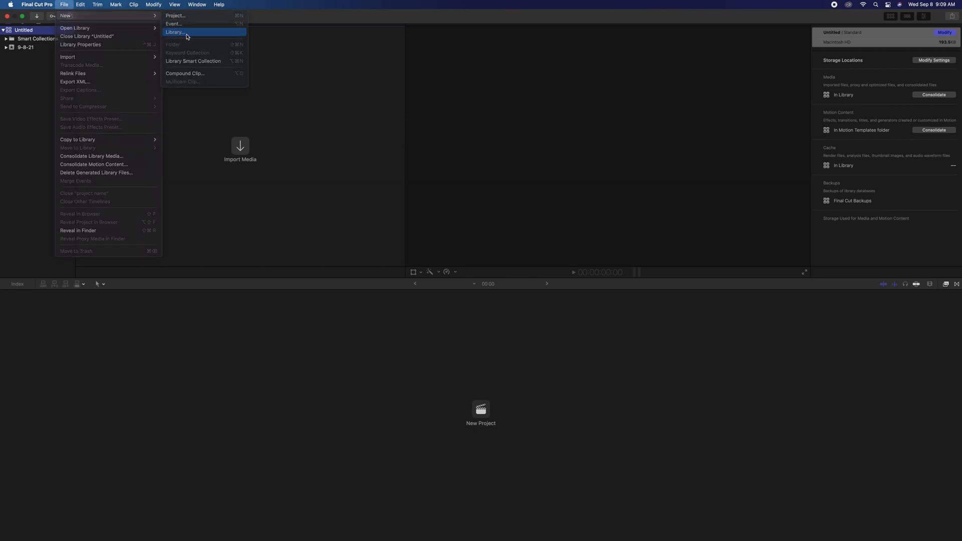
Create a new library named 'Test Library' and save it in the Movies folder.
left_click(176, 32)
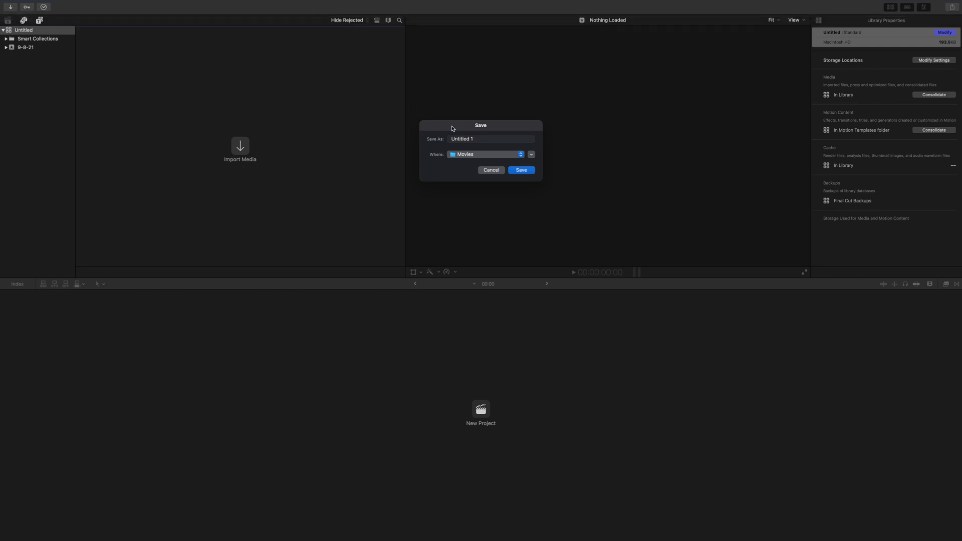
left_click(490, 139)
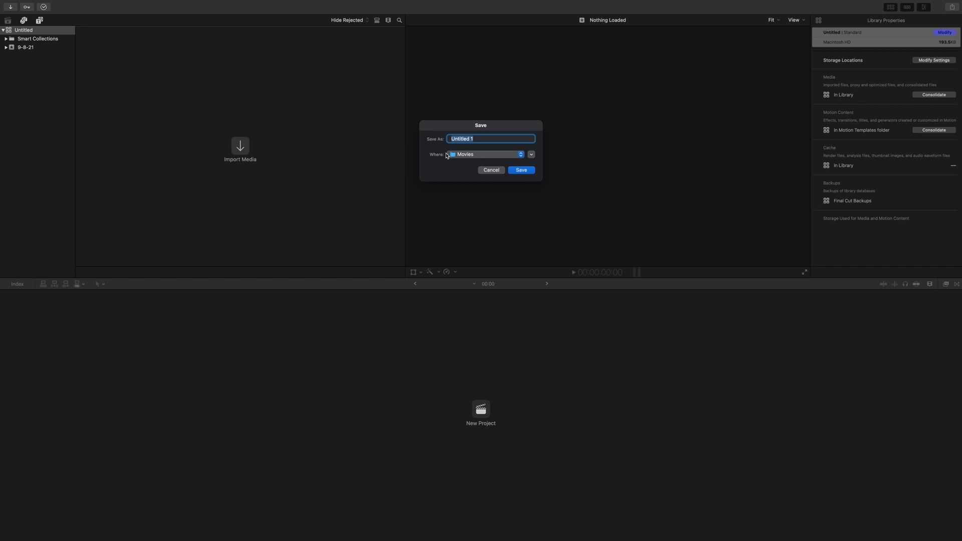
type("Test")
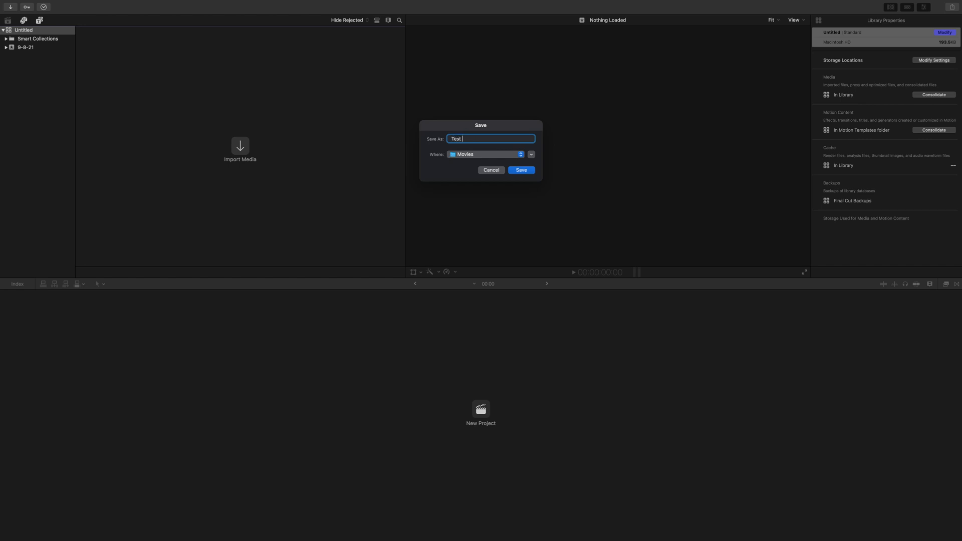
type("Library")
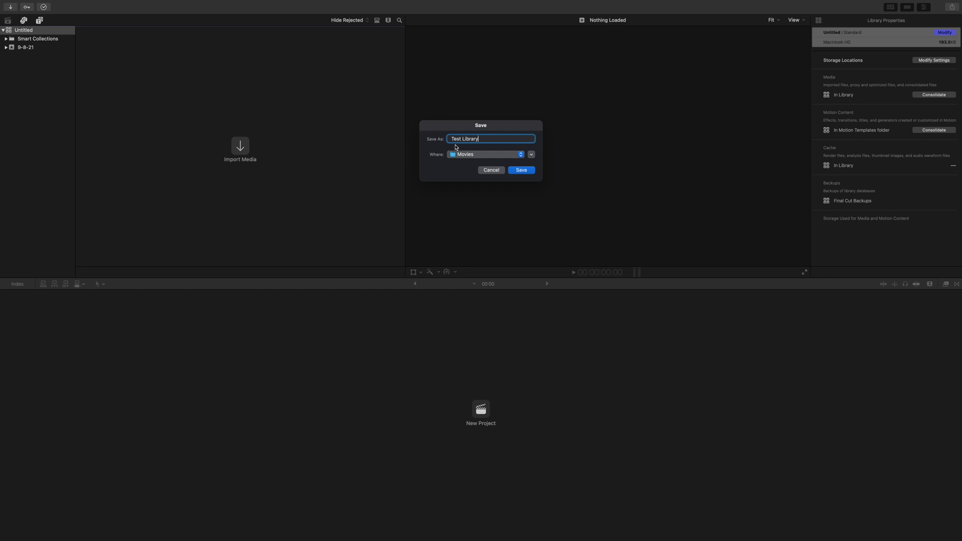
left_click(521, 170)
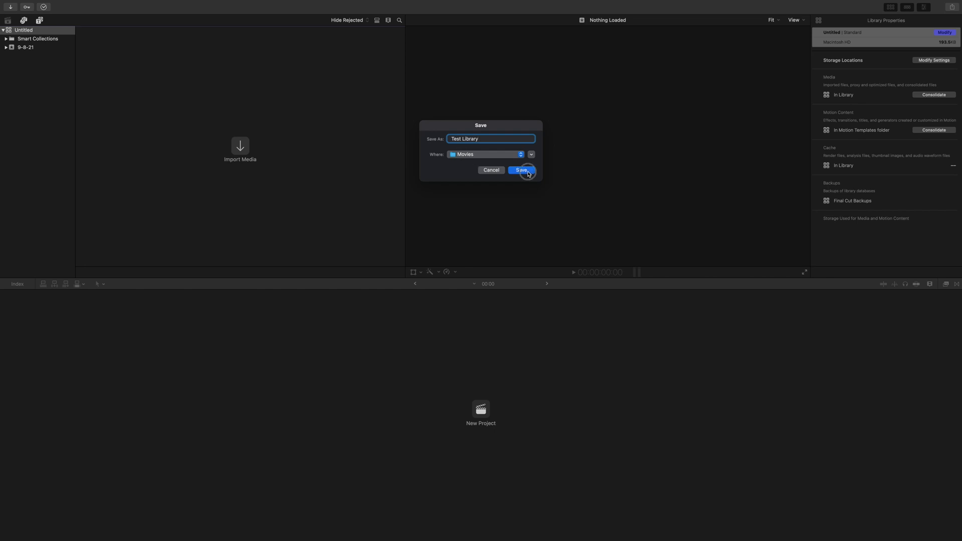
left_click(520, 170)
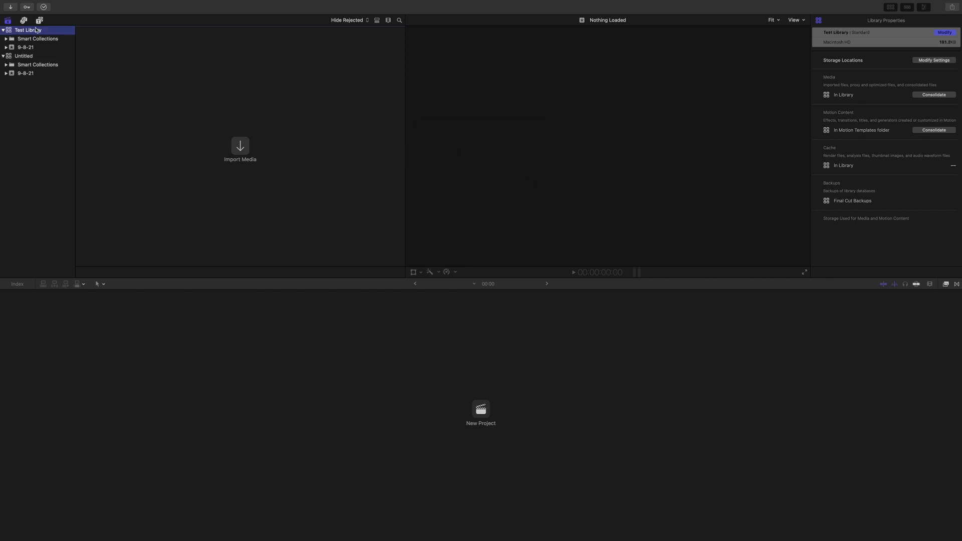
mouse_move(28, 30)
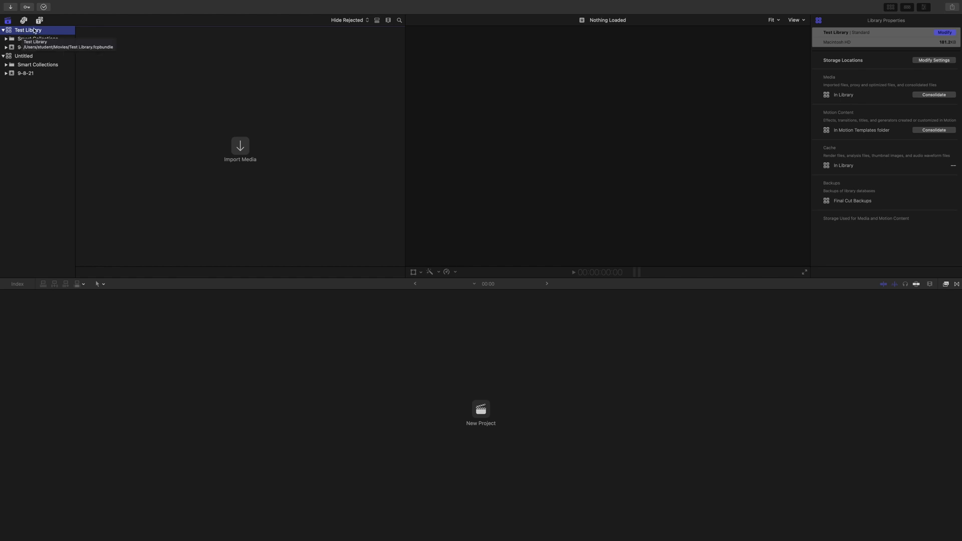
mouse_move(14, 79)
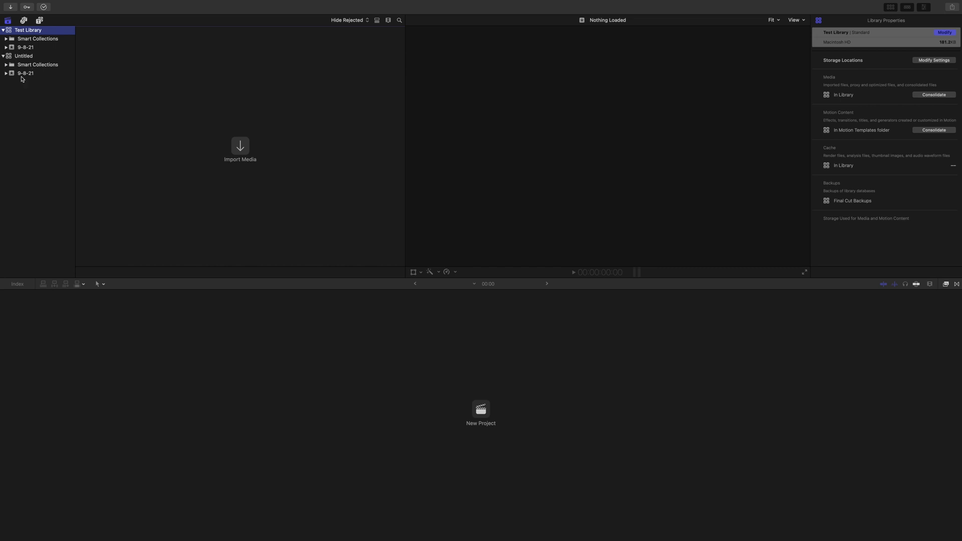
mouse_move(26, 31)
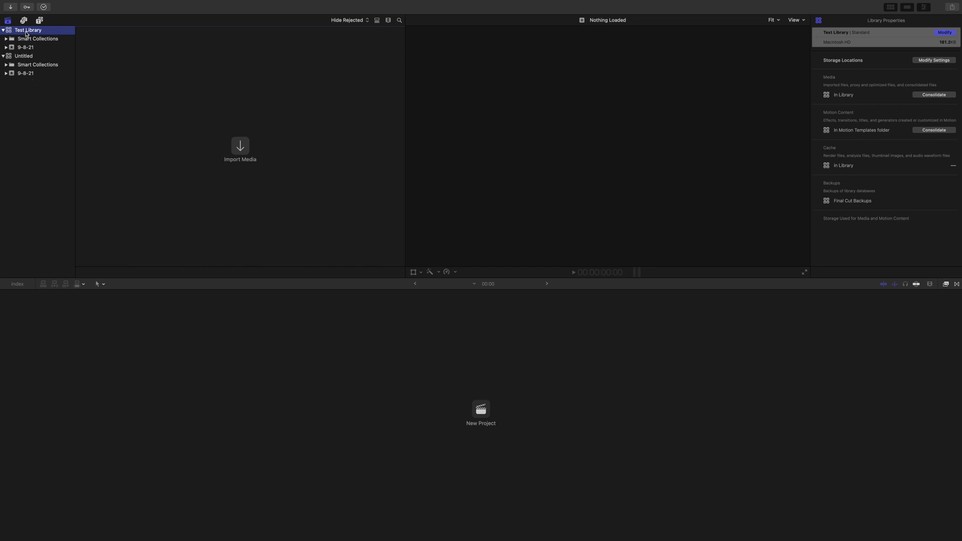
mouse_move(28, 30)
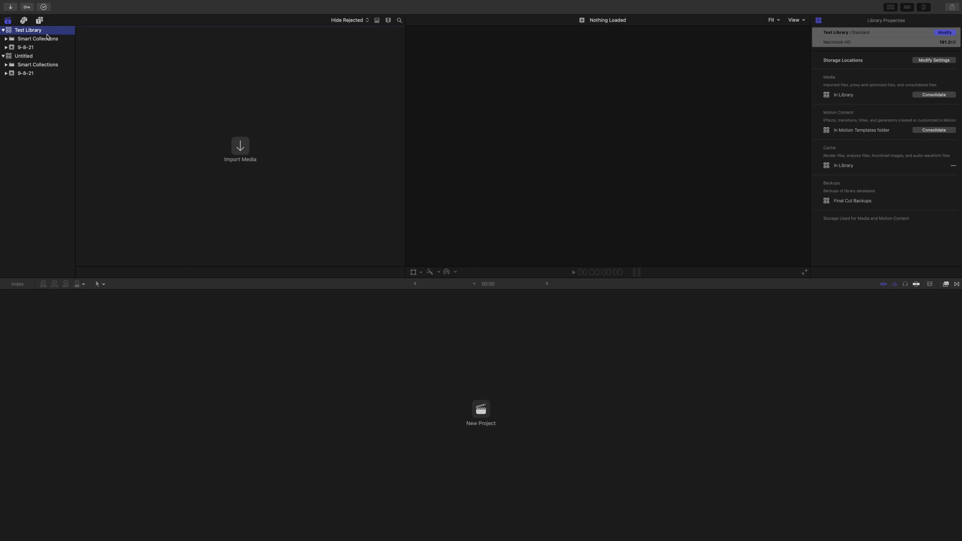
mouse_move(36, 54)
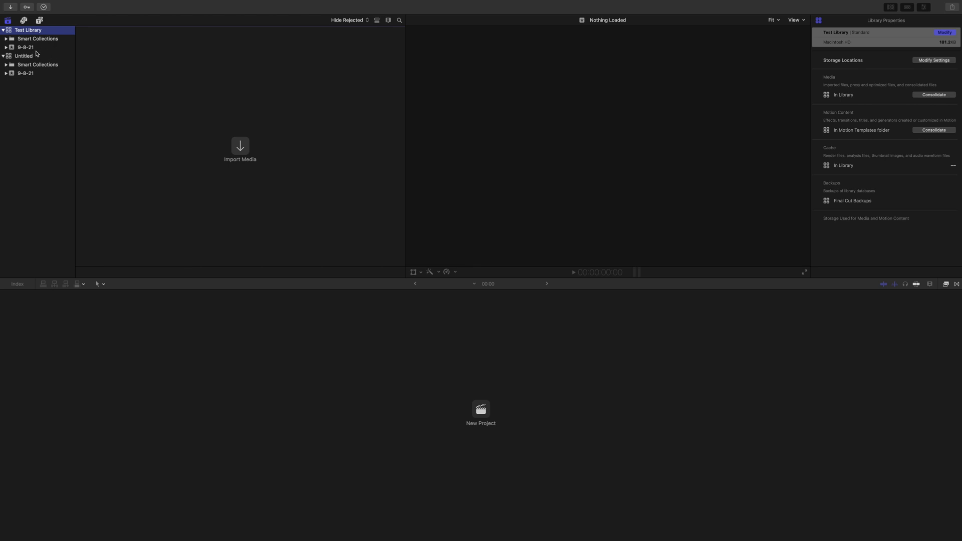
mouse_move(27, 54)
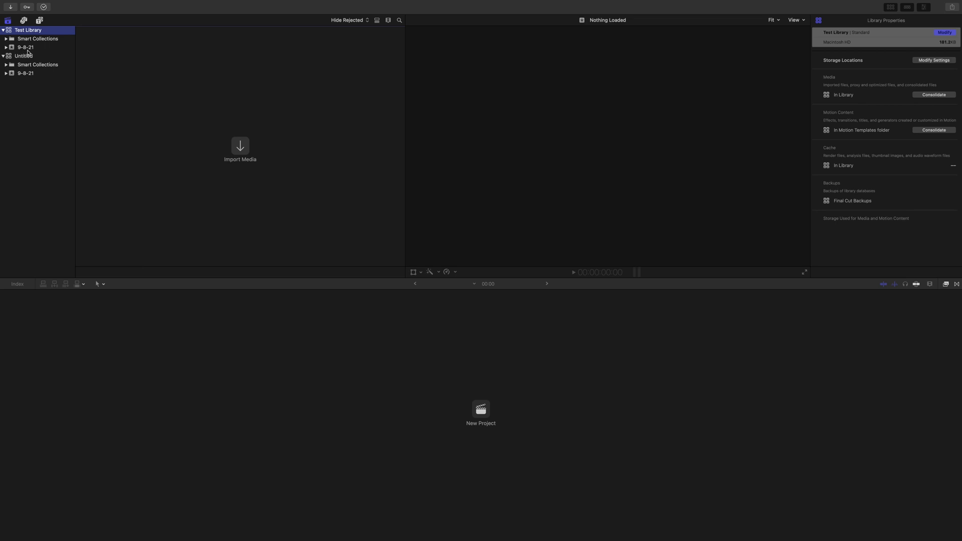
mouse_move(29, 51)
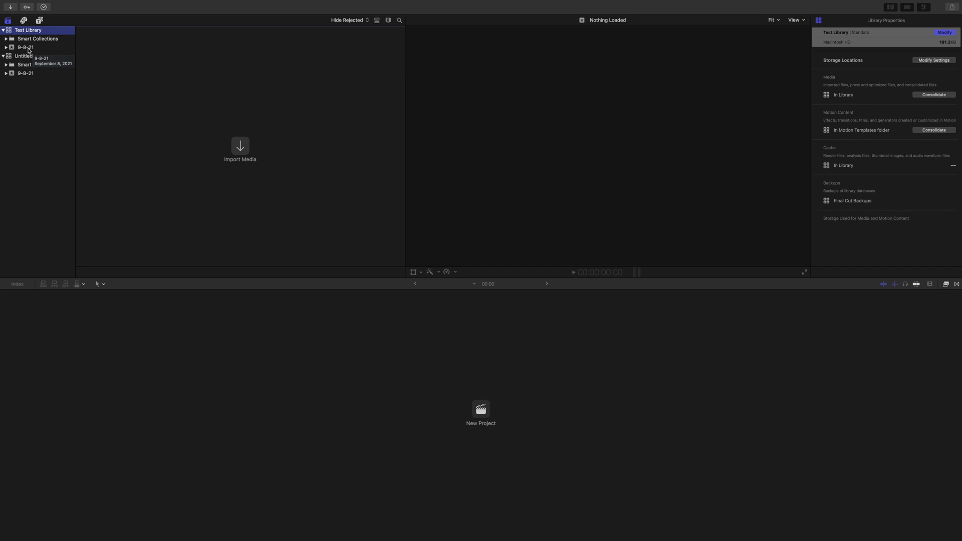
Select the 9-8-21 event under Test Library in the Libraries sidebar.
left_click(25, 47)
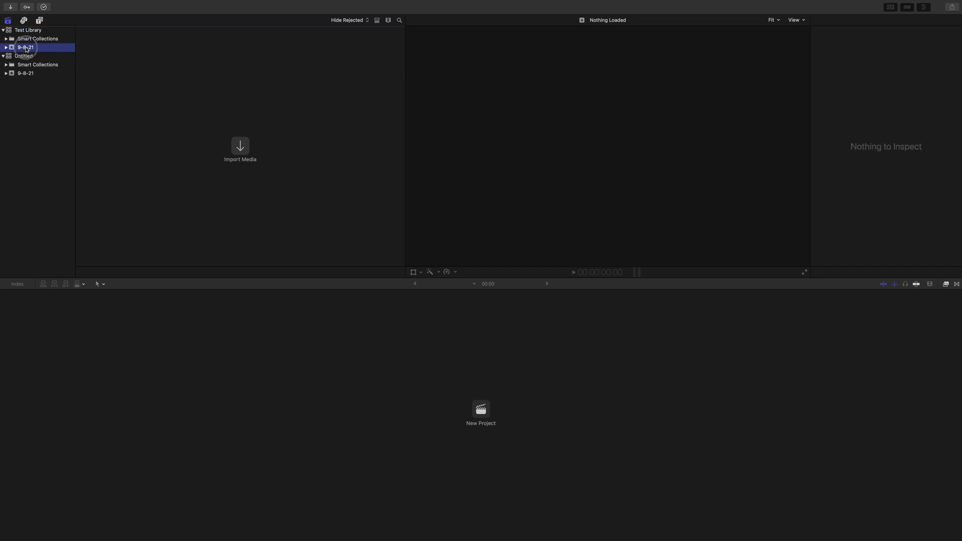
double_click(25, 47)
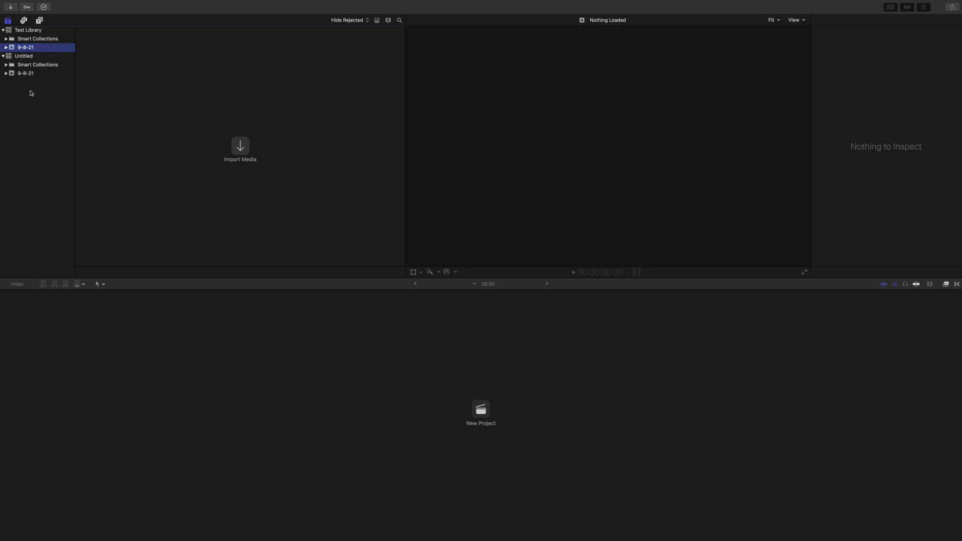
left_click(65, 5)
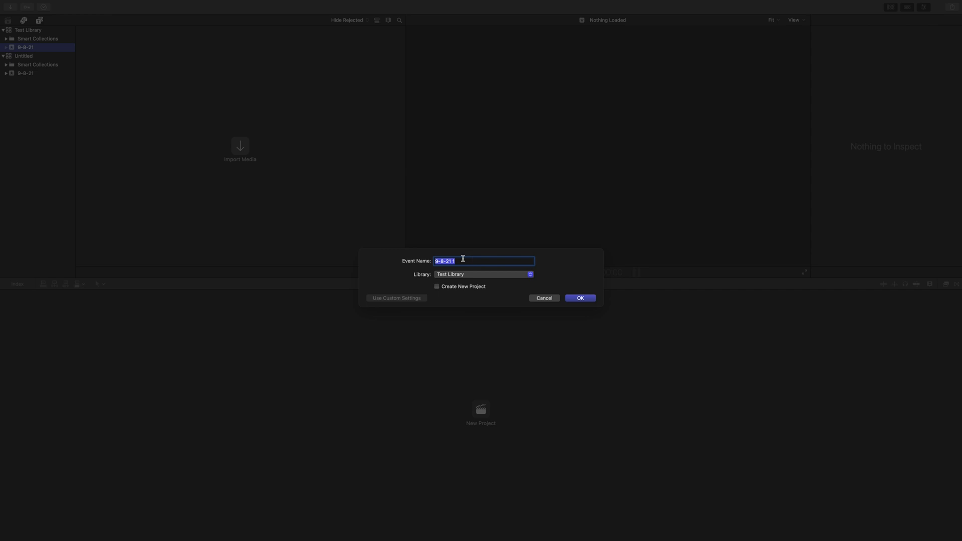
Create event 'Test Event 1' in Test Library, with Create New Project ticked.
type("Test Event")
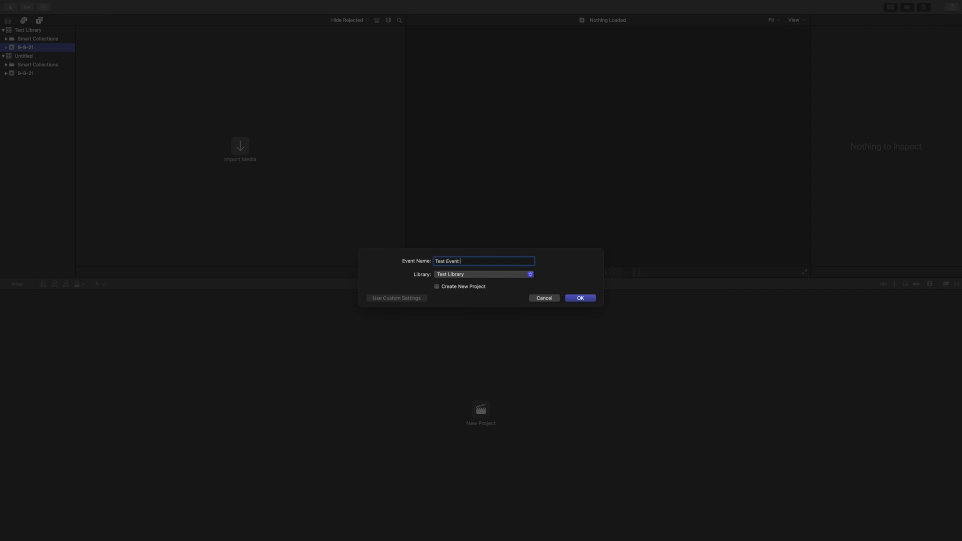
type("1")
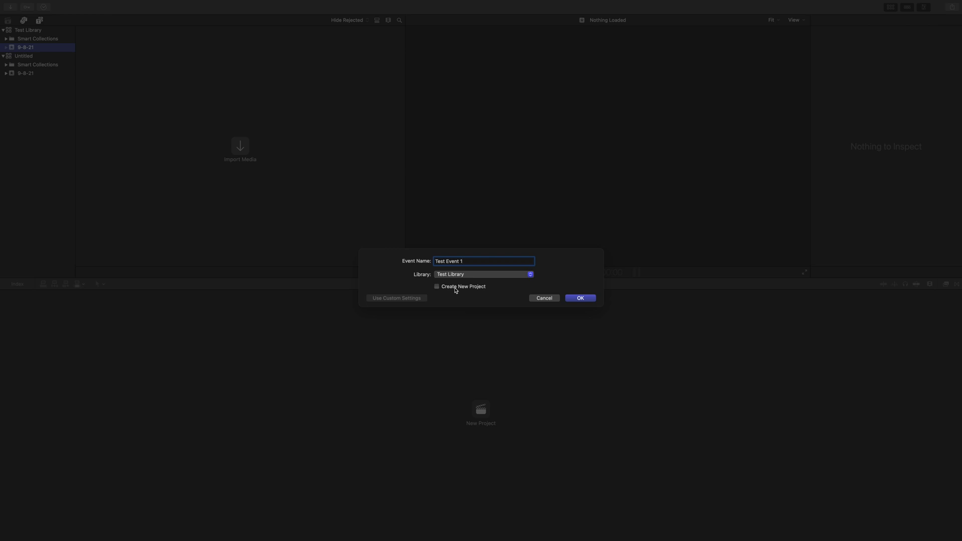
left_click(437, 286)
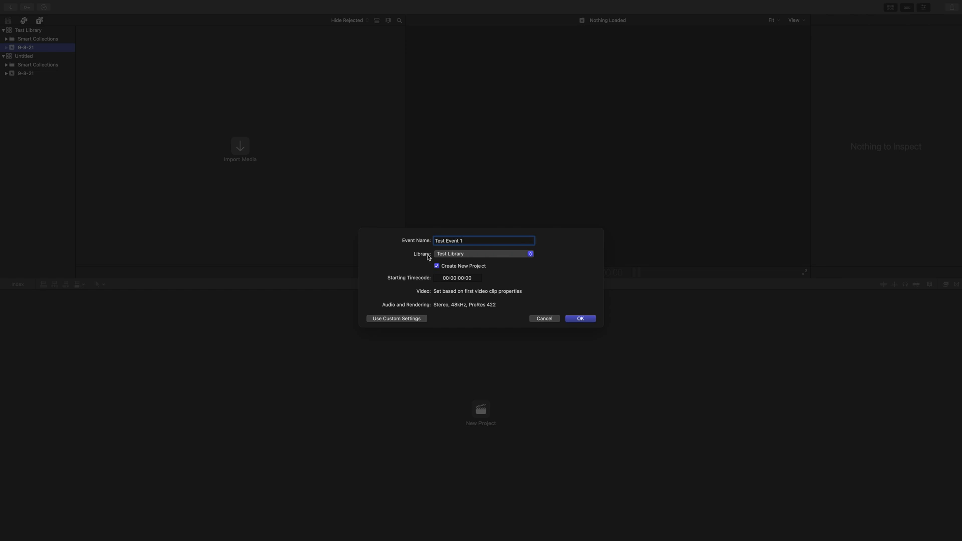
mouse_move(459, 254)
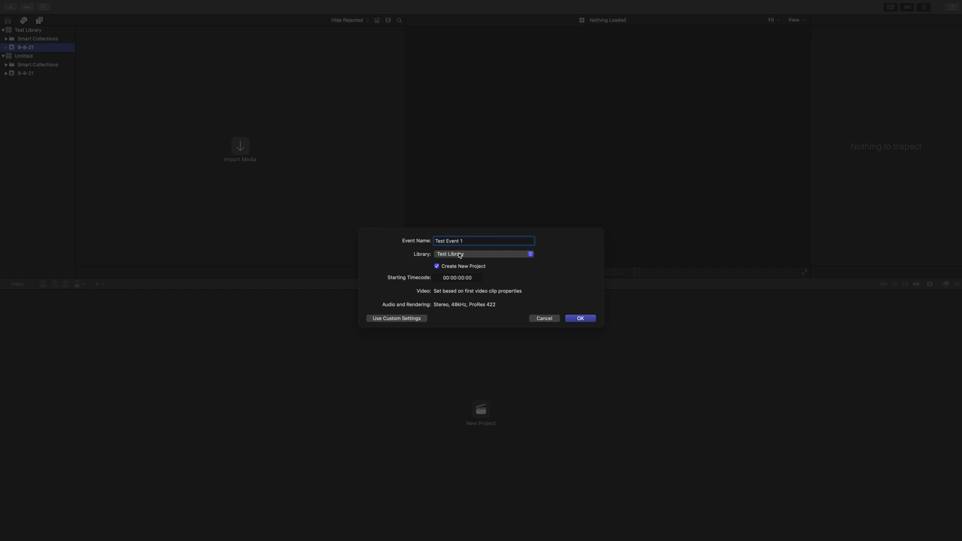
left_click(483, 254)
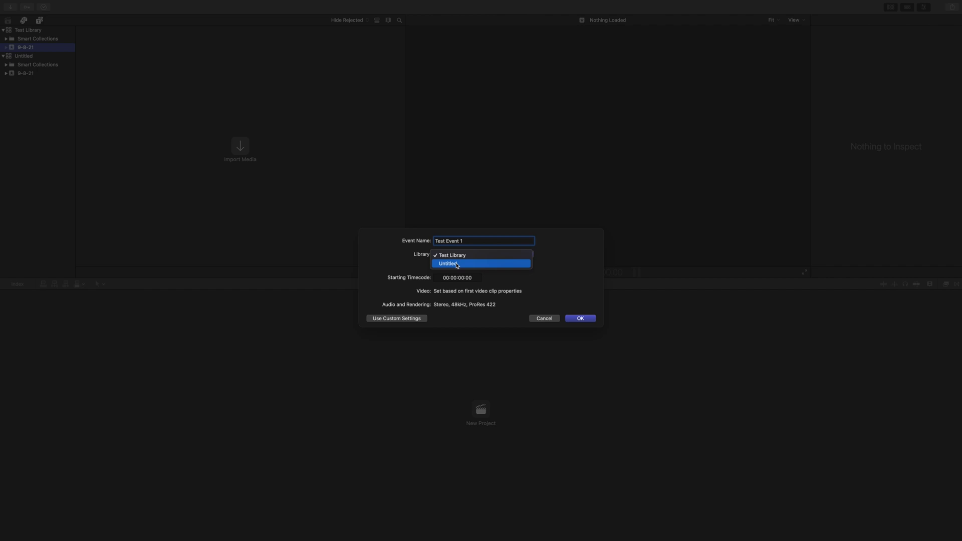
left_click(448, 263)
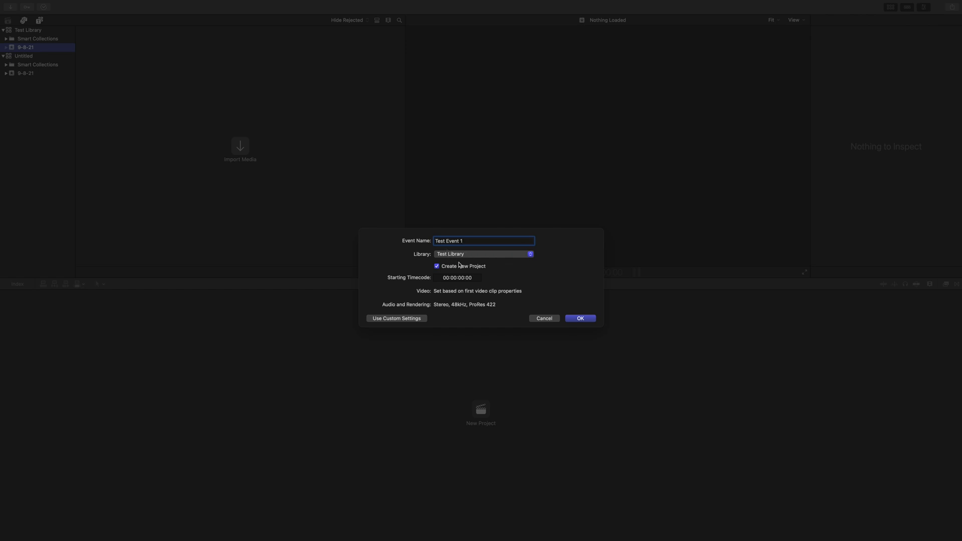
left_click(580, 318)
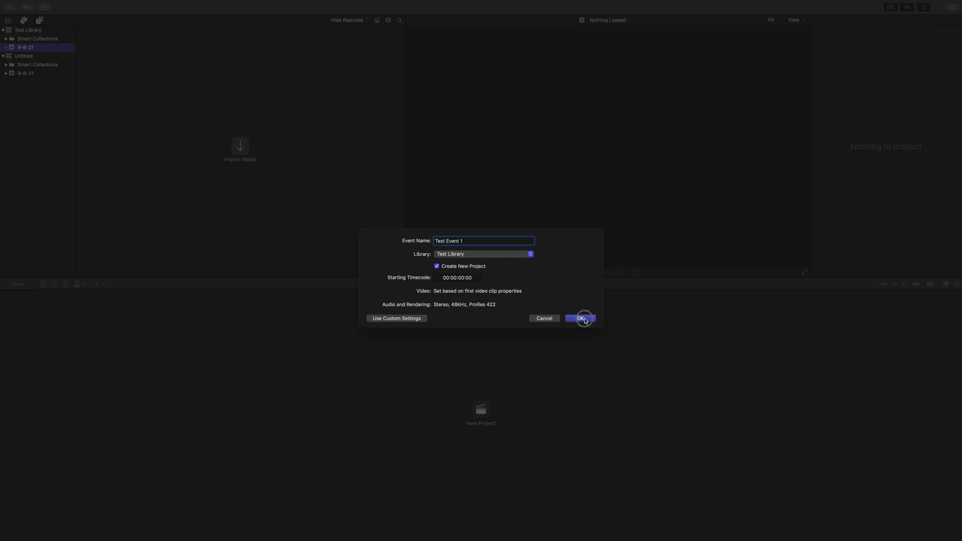
left_click(580, 318)
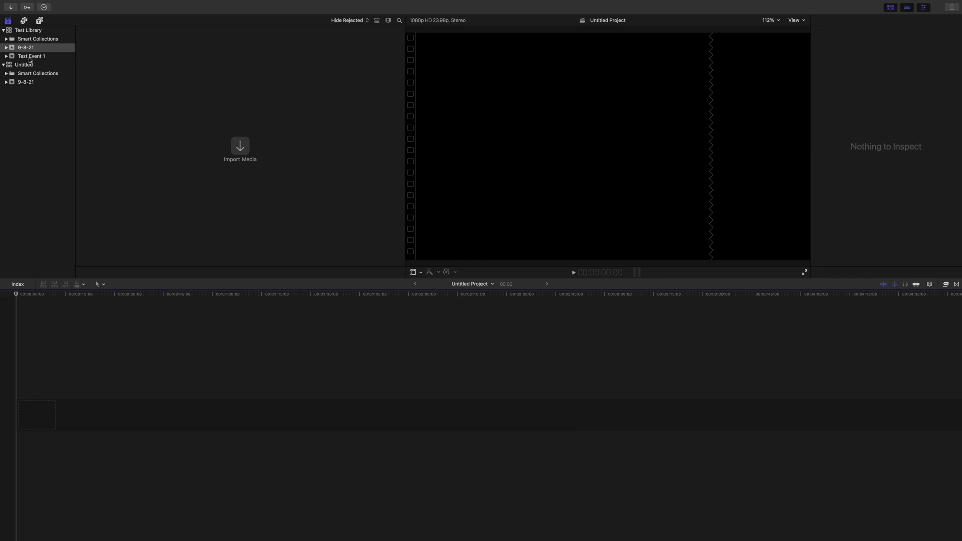
Rename the 9-8-21 event to 'Test Event 2', then select Test Event 1.
double_click(25, 47)
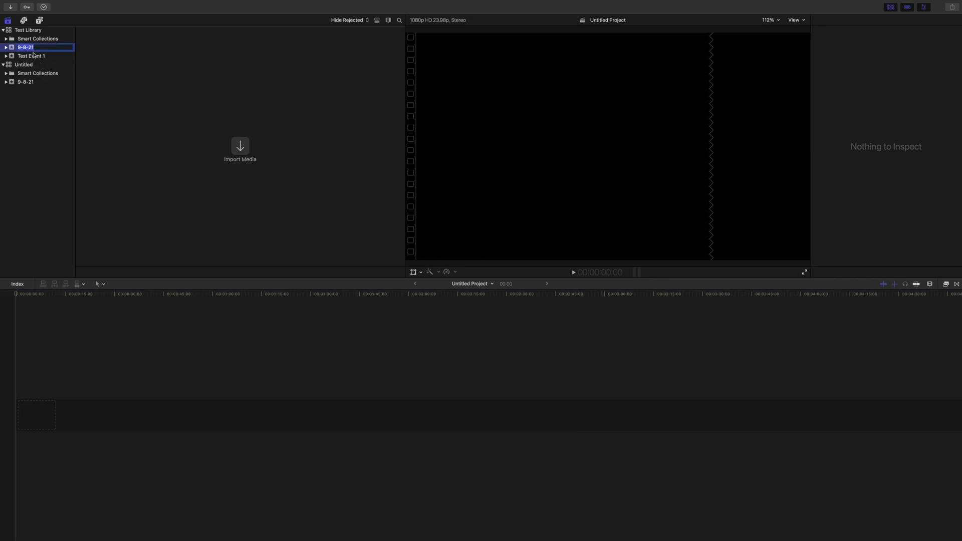
type("Test")
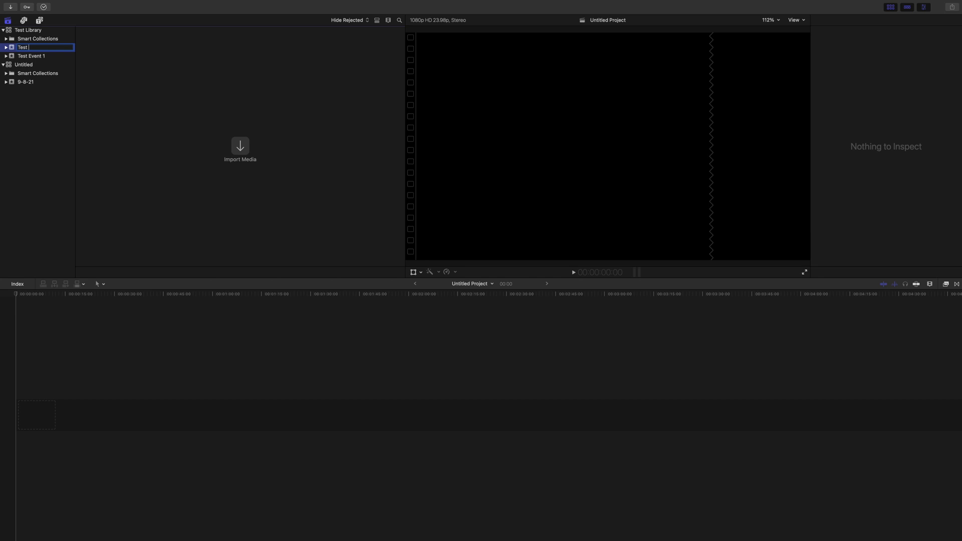
type("Test Event 2")
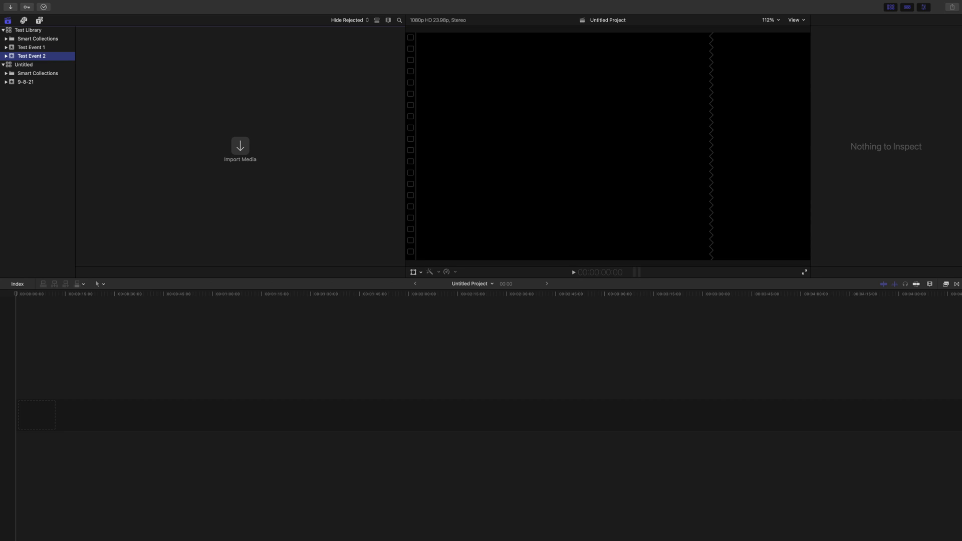
left_click(31, 47)
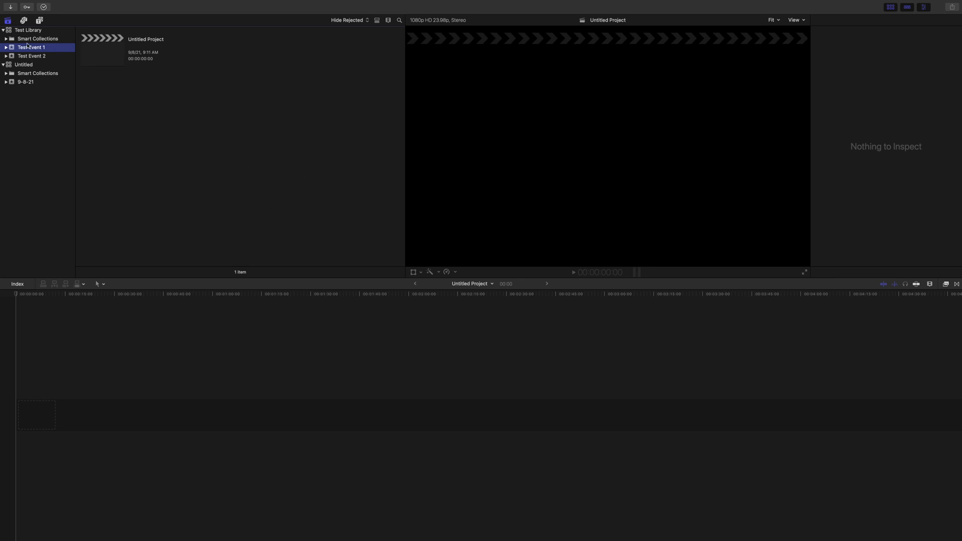
mouse_move(32, 48)
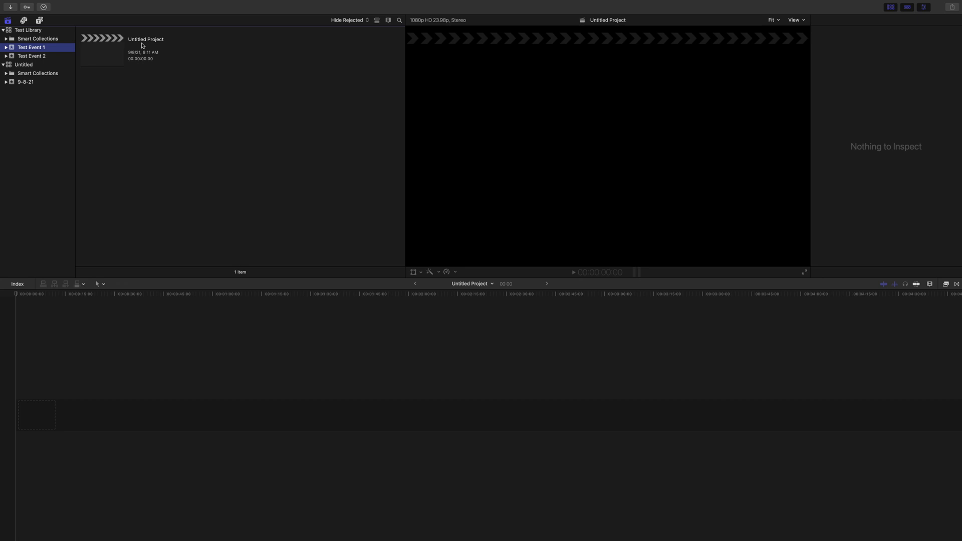
mouse_move(64, 2)
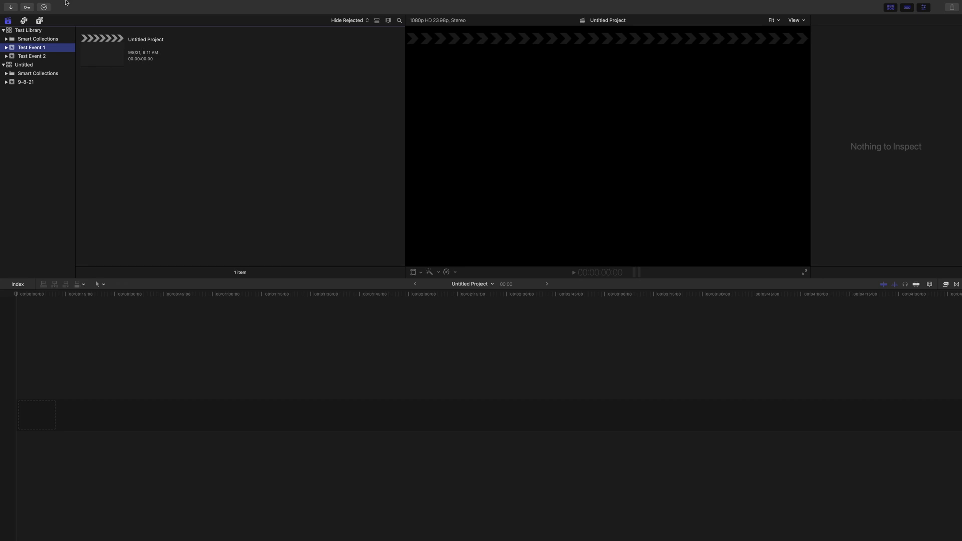
Open the File menu to reach the New Project command.
left_click(66, 5)
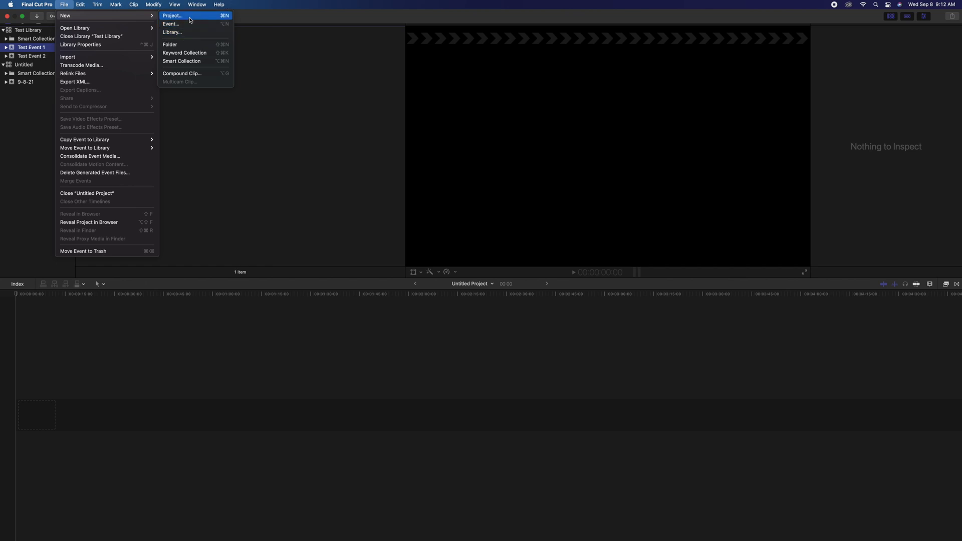
left_click(172, 16)
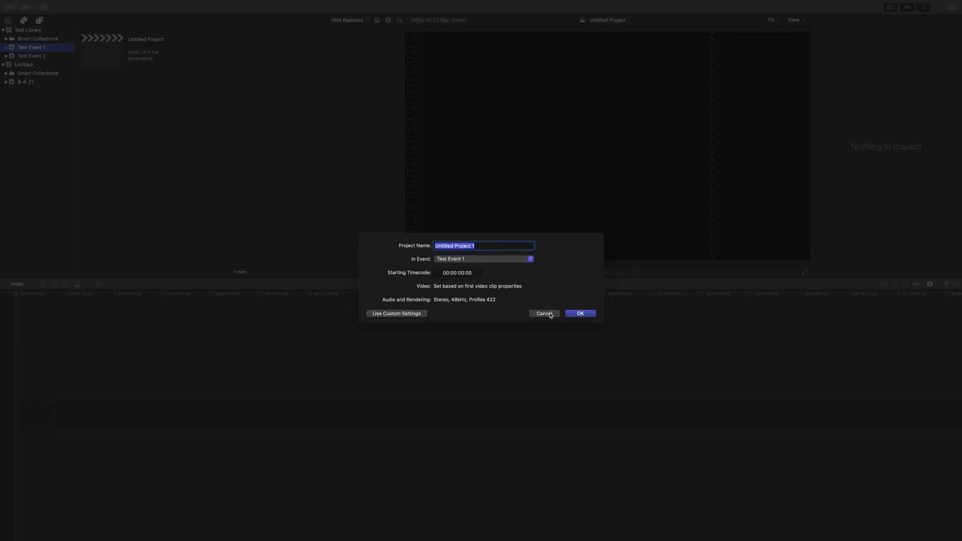
left_click(579, 314)
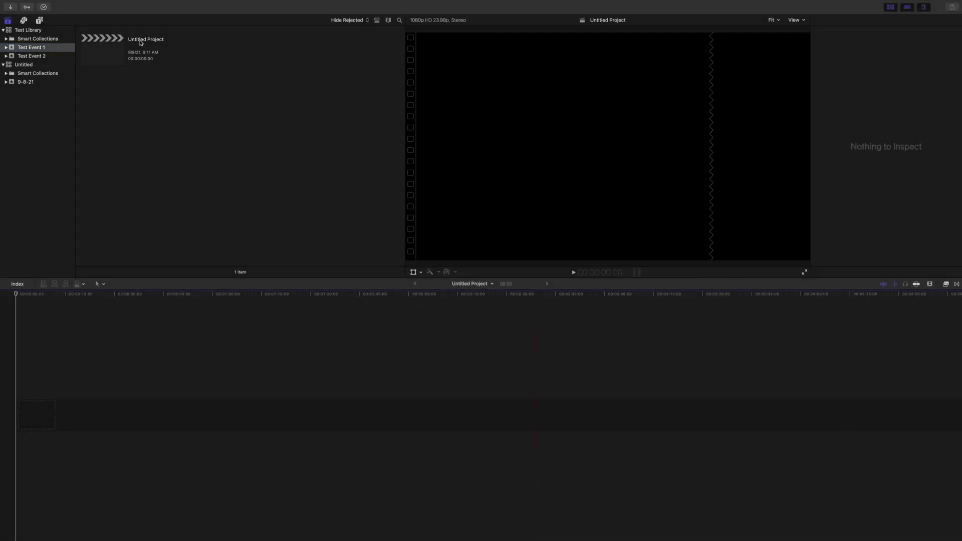
mouse_move(154, 43)
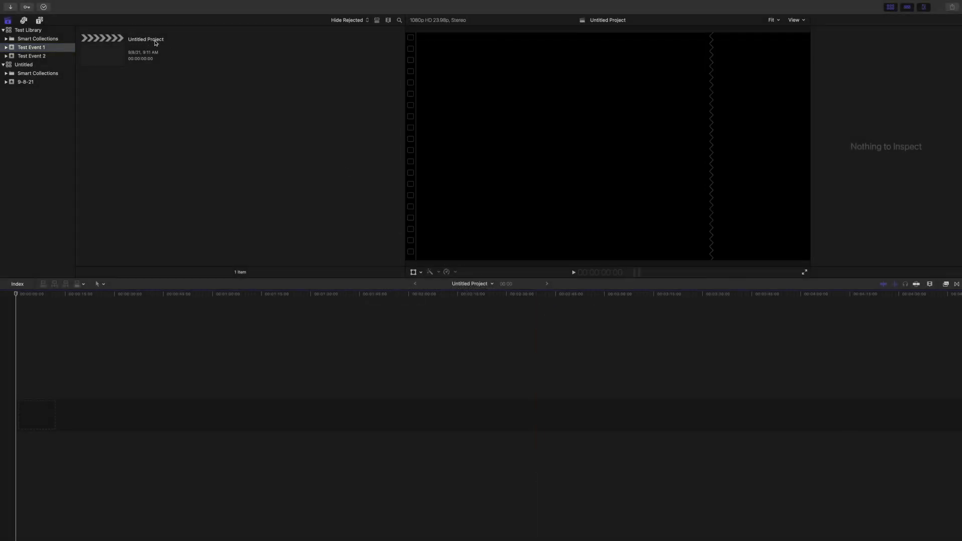
Rename Untitled Project in Test Event 1 to 'Test Project' and select it.
double_click(146, 39)
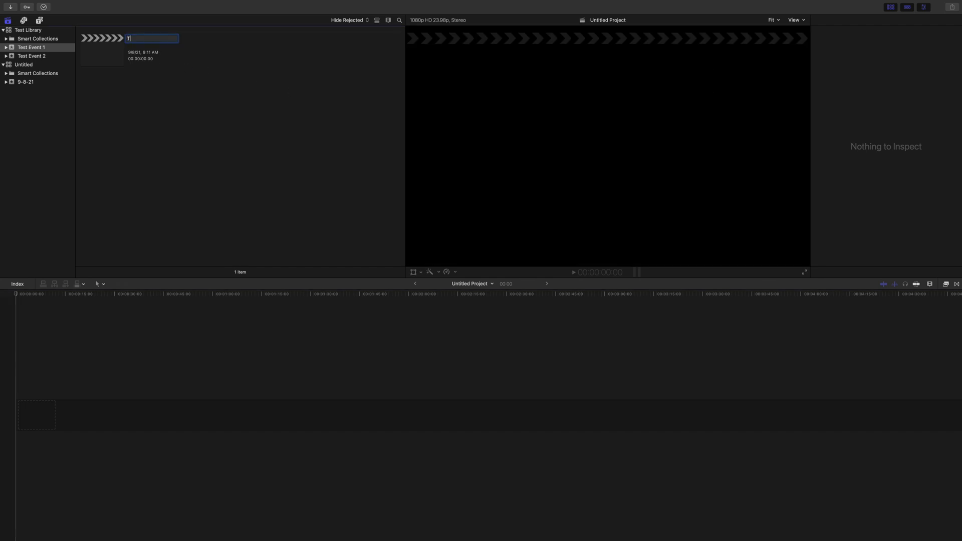
type("Test Project")
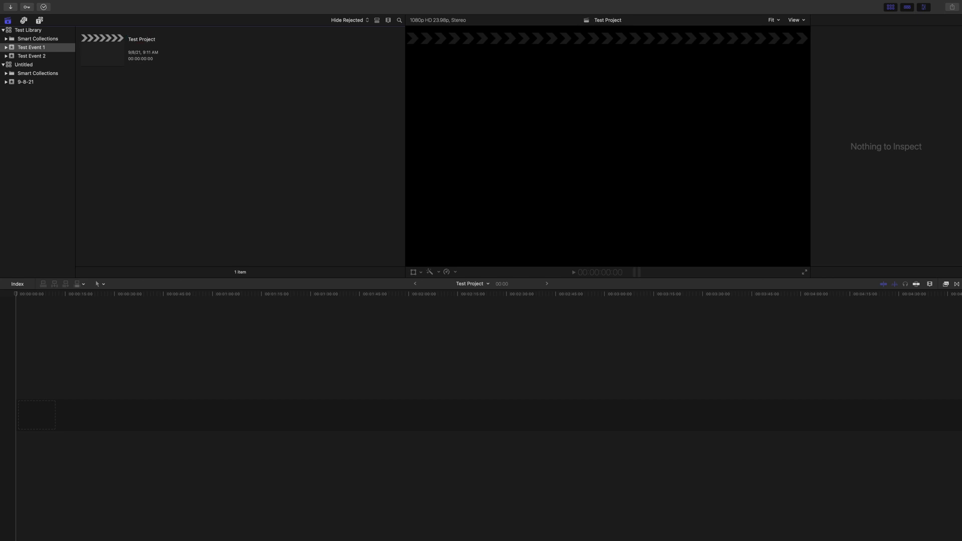
mouse_move(109, 48)
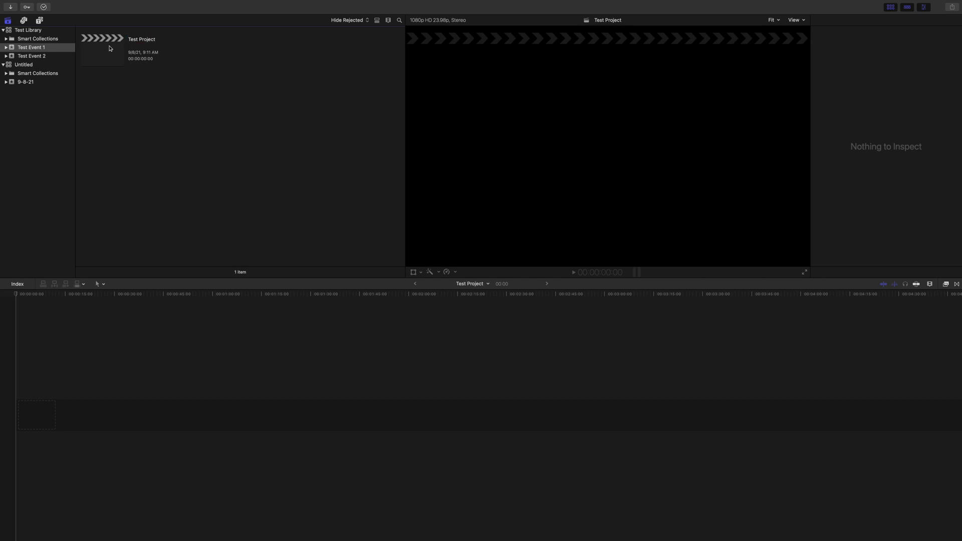
mouse_move(33, 32)
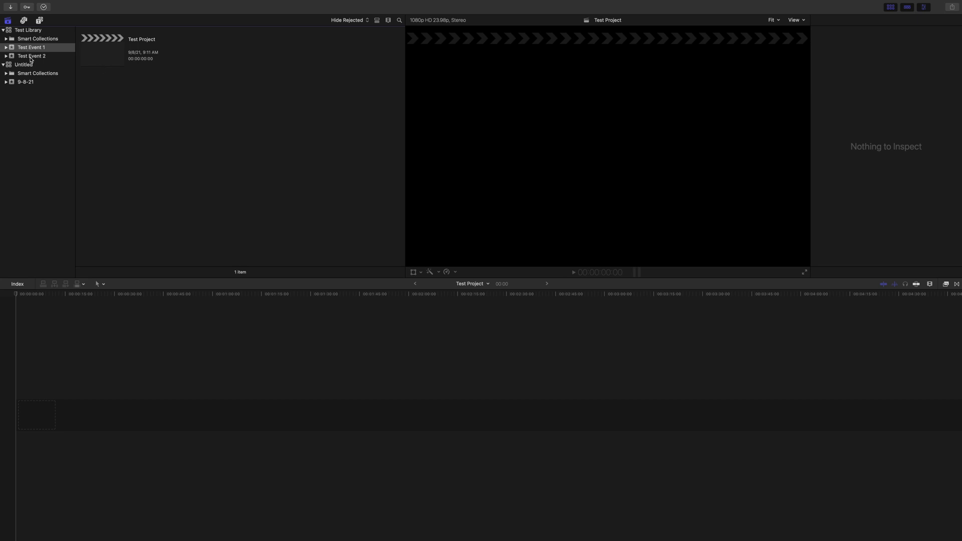
mouse_move(31, 64)
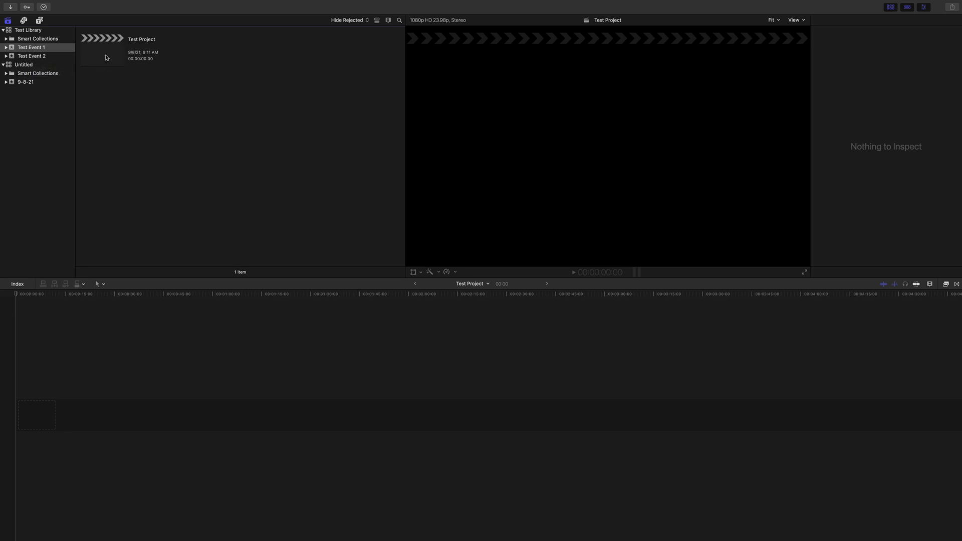
left_click(101, 50)
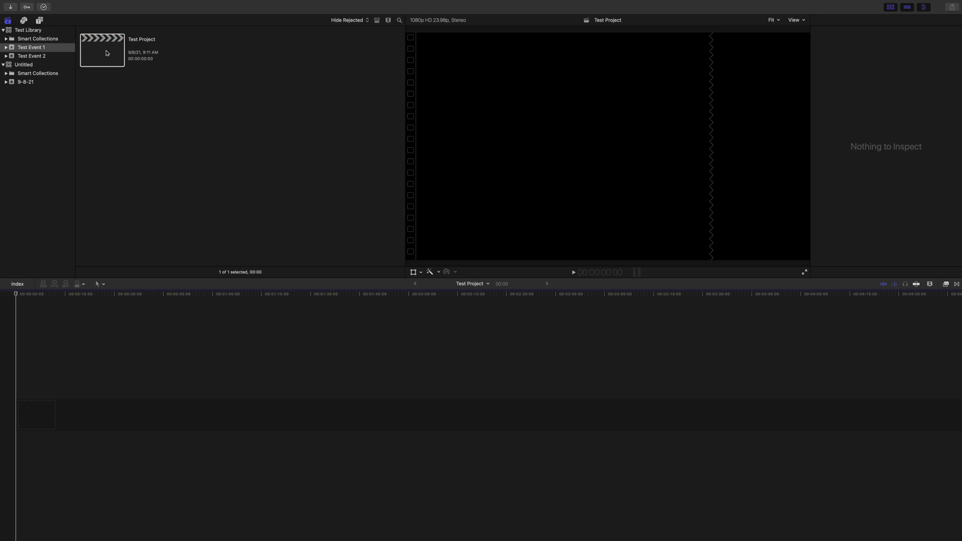